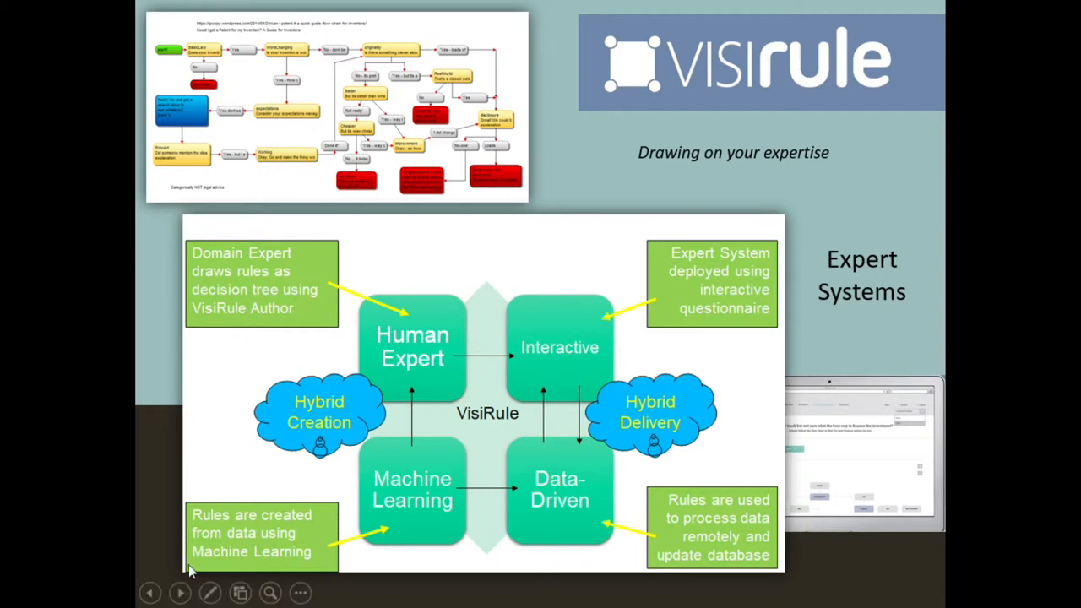
Step: Advance the slideshow to the Human Expert / Interactive / Machine Learning / Data-Driven diagram slide
click(179, 591)
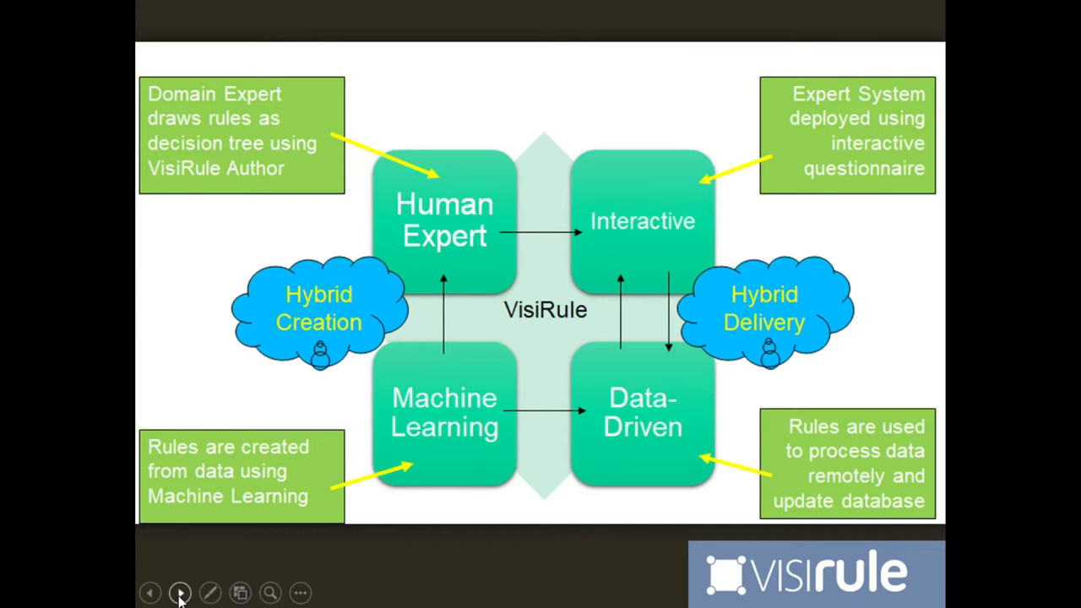
Step: Advance past 'More on VisiRule' to the Extended Single Choice Question Chart slide
click(180, 591)
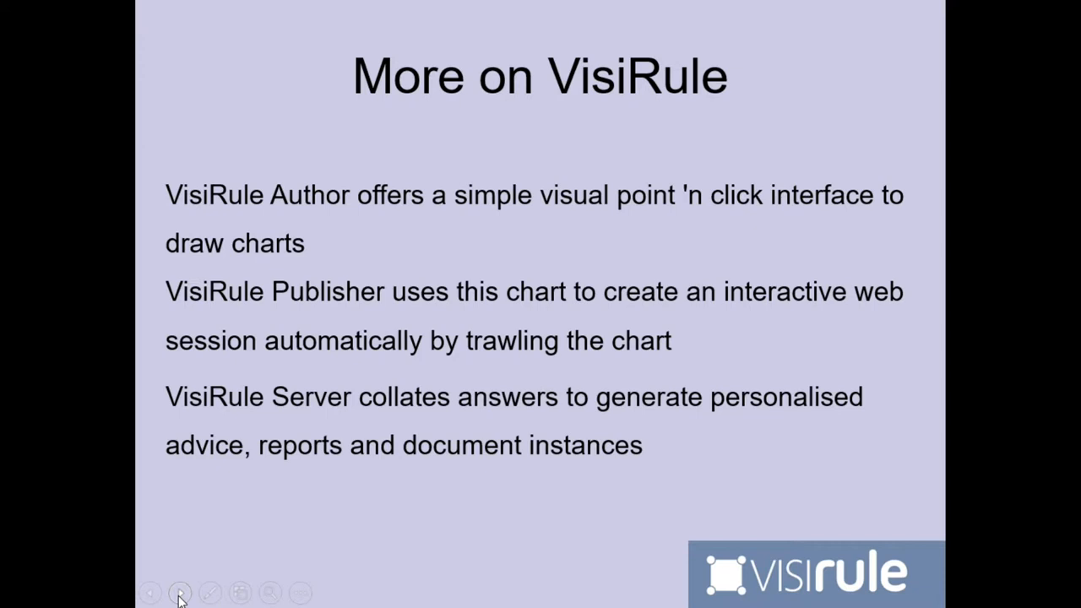
click(179, 591)
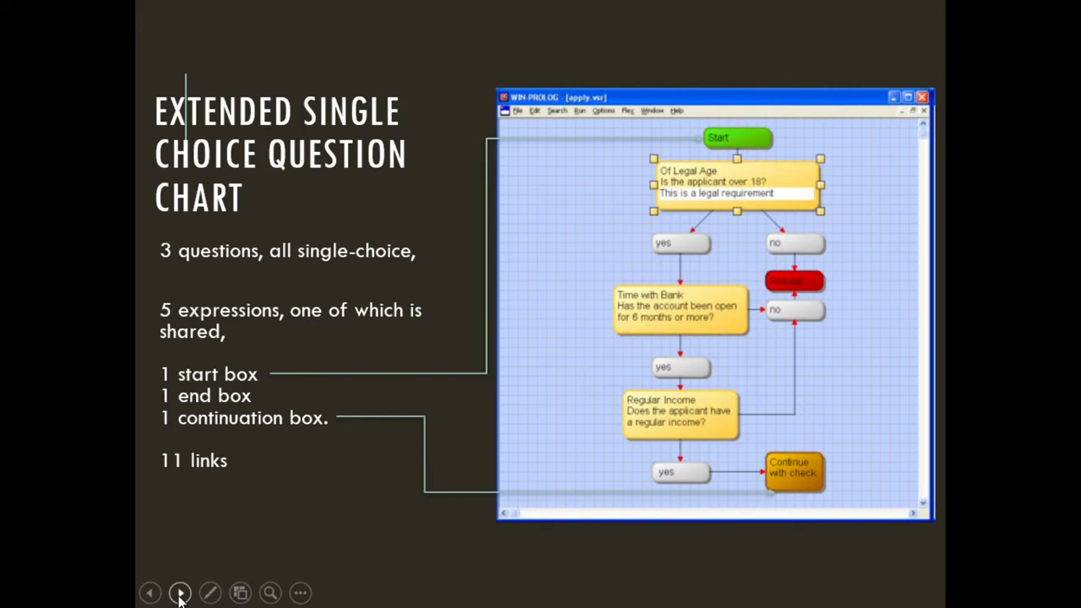
Step: Advance through the 'Part of a chart' slide to 'The Author's View' slide
click(181, 591)
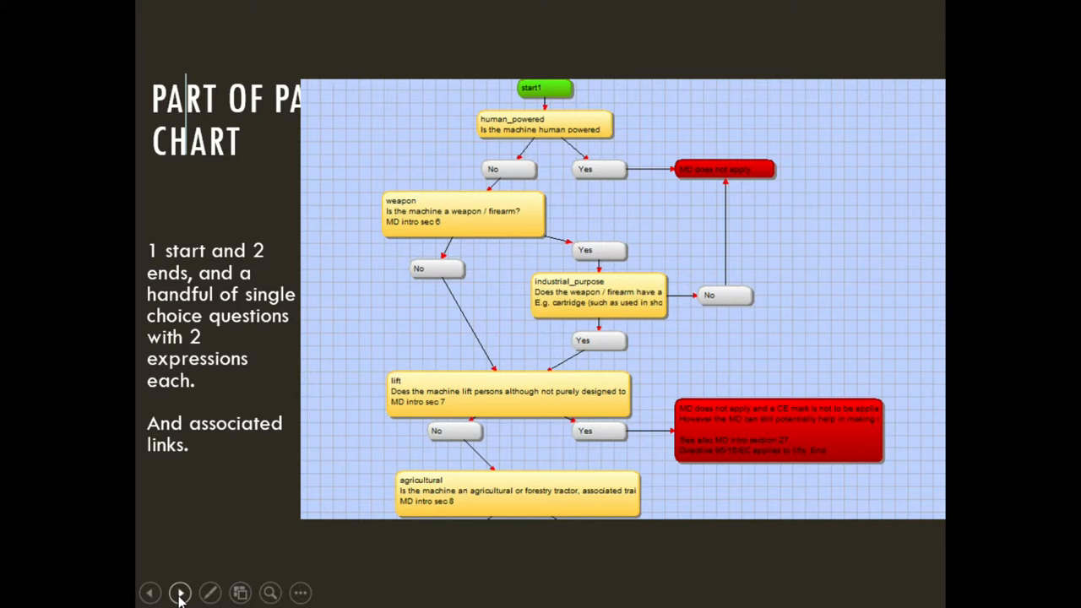
click(181, 591)
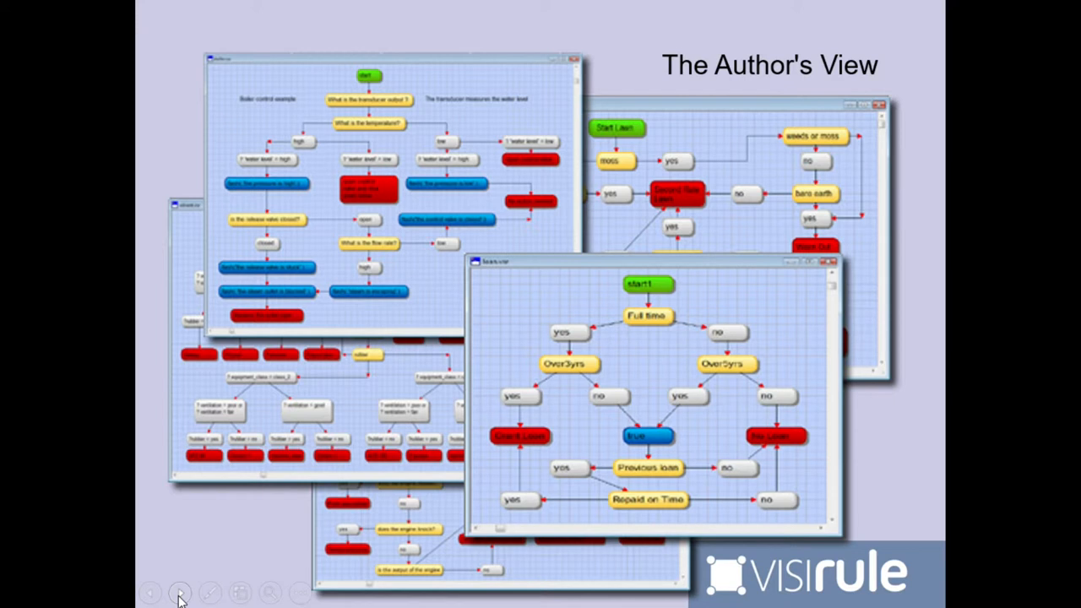
mouse_move(161, 591)
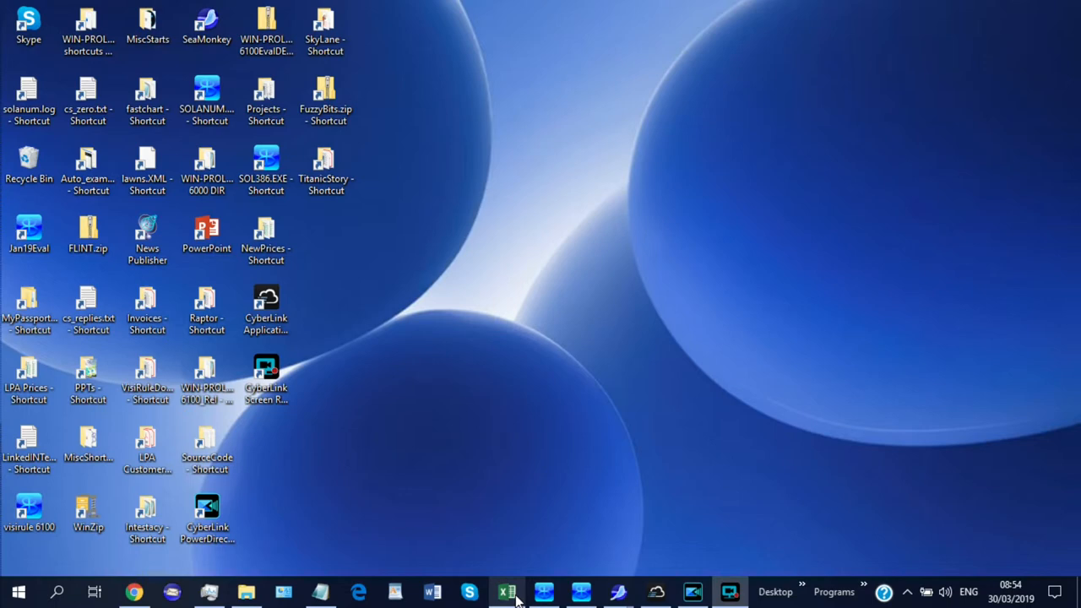
click(507, 591)
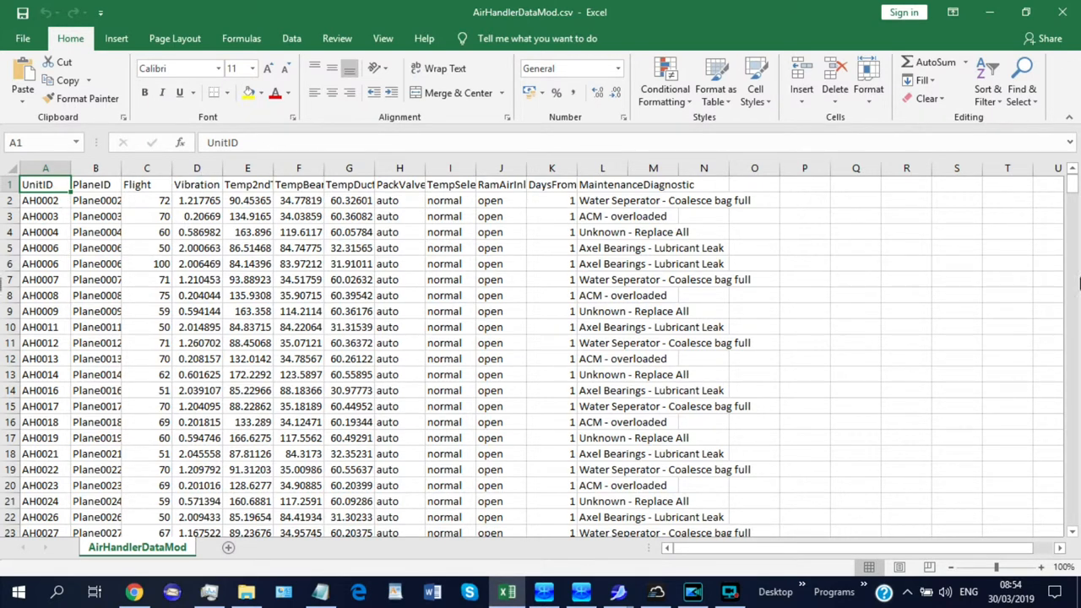
scroll(down, 3)
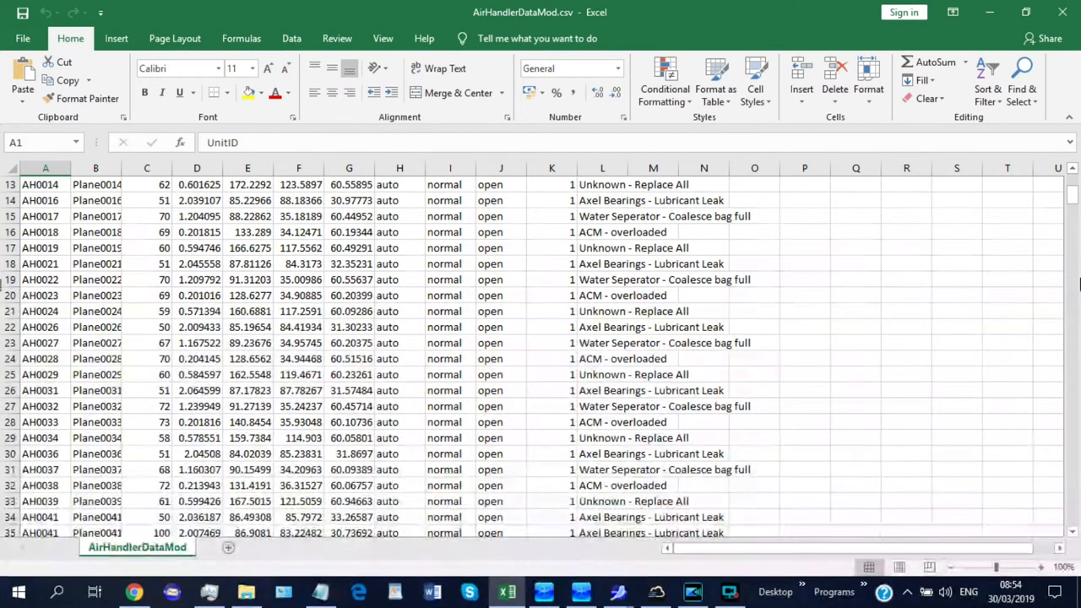
scroll(down, 3)
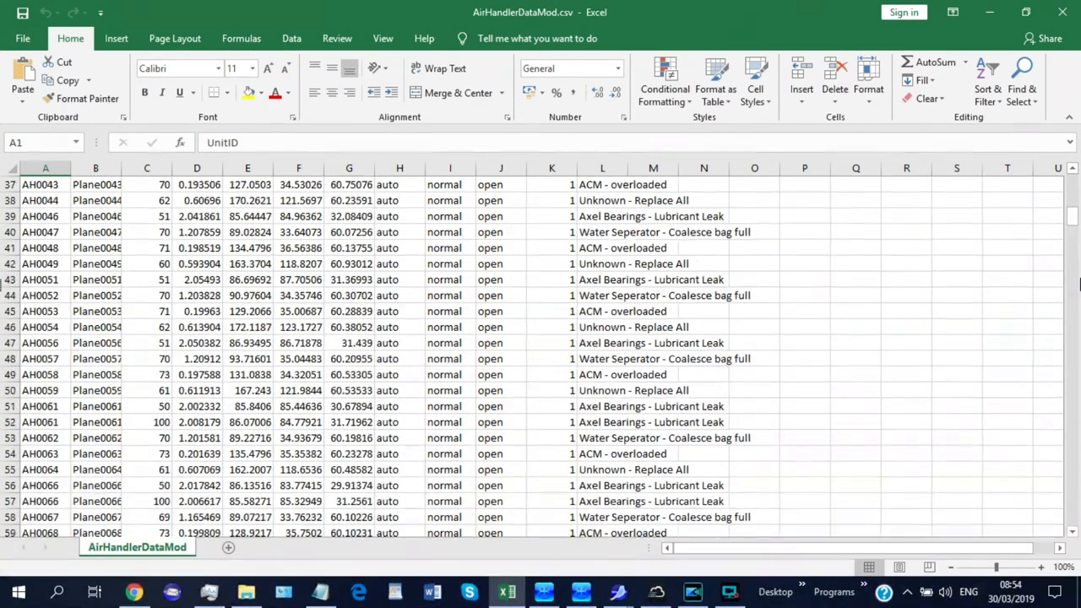
scroll(down, 3)
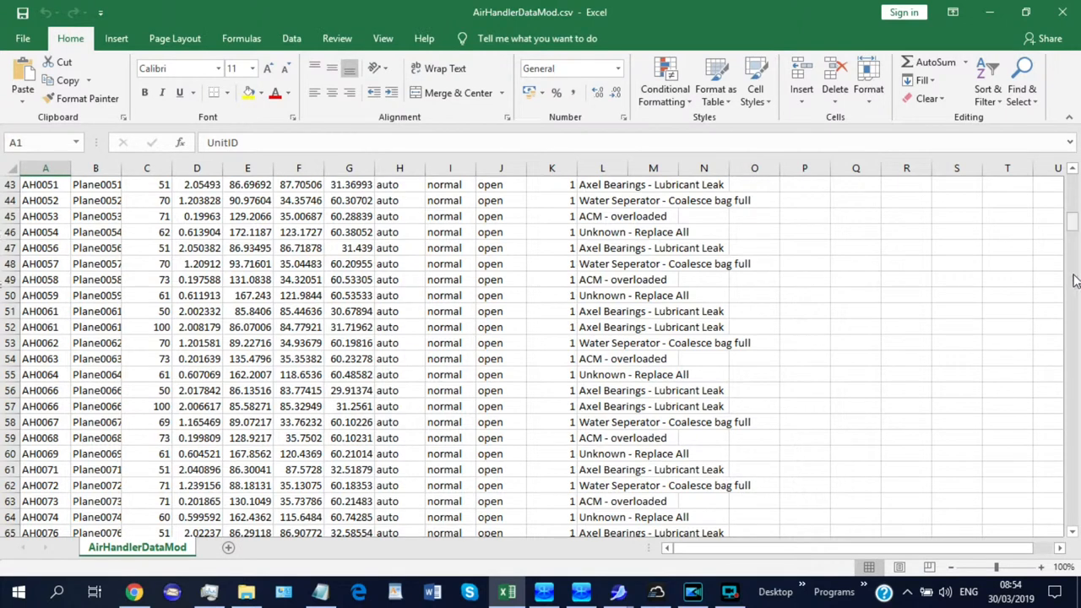
scroll(down, 3)
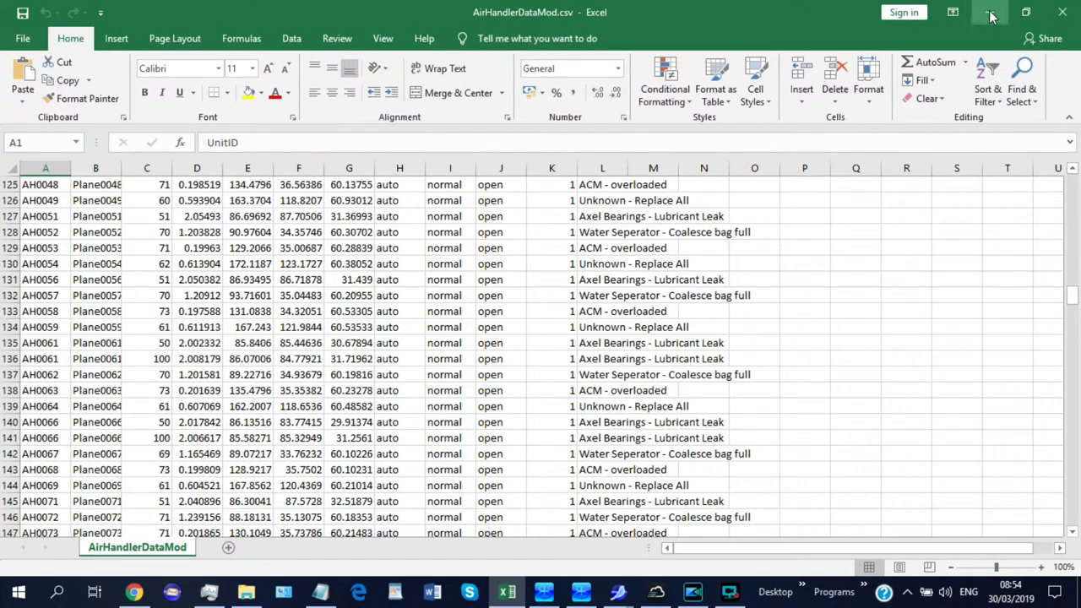
mouse_move(991, 16)
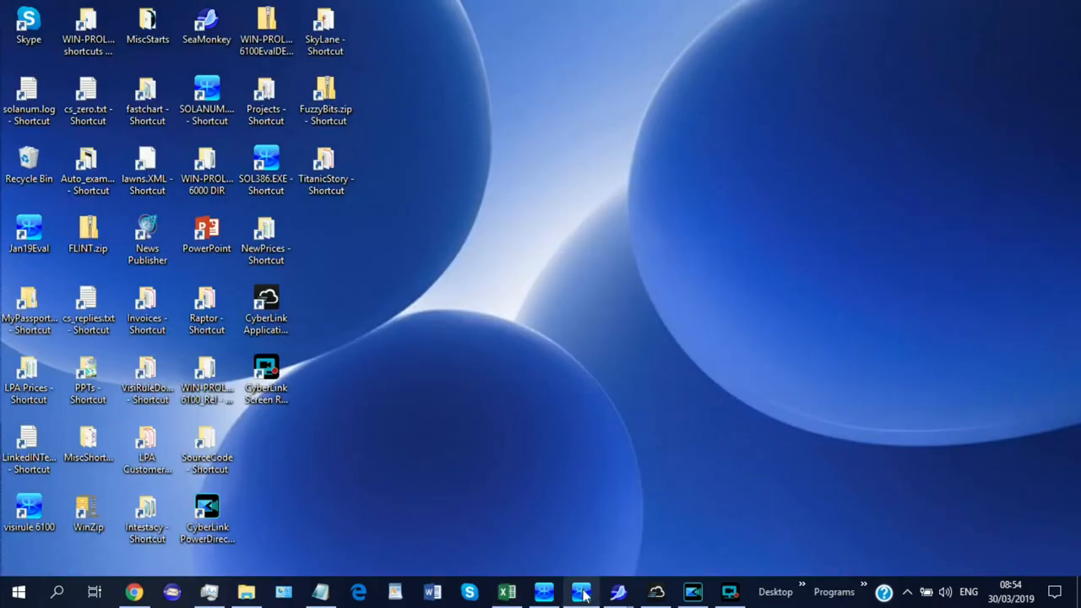
mouse_move(567, 480)
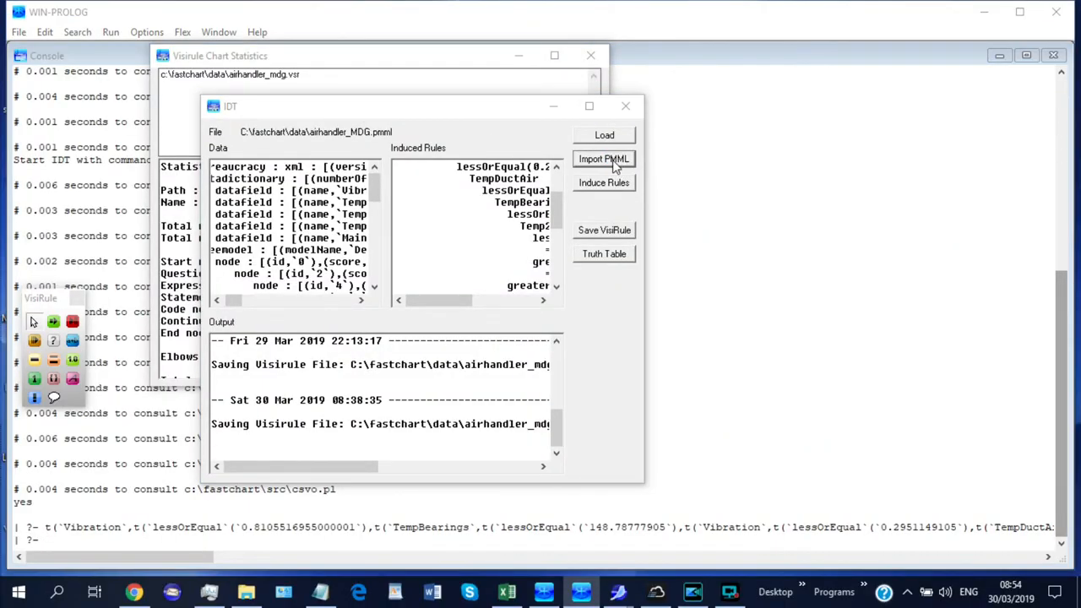
Step: Import the airhandler_MDG.pmml decision tree from C:\fastchart\data into the IDT window
click(604, 159)
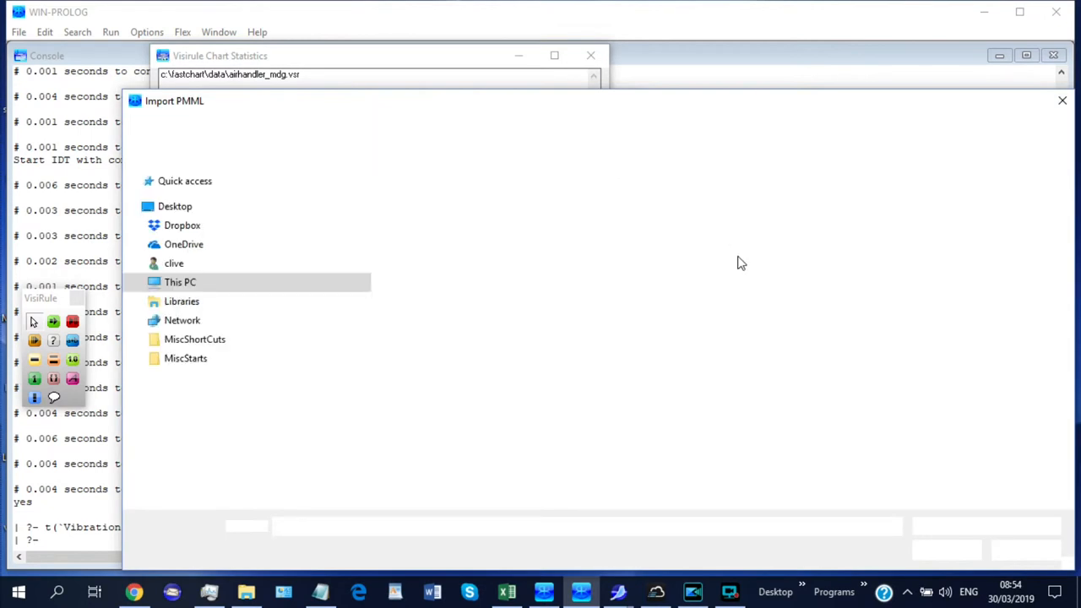
double_click(179, 280)
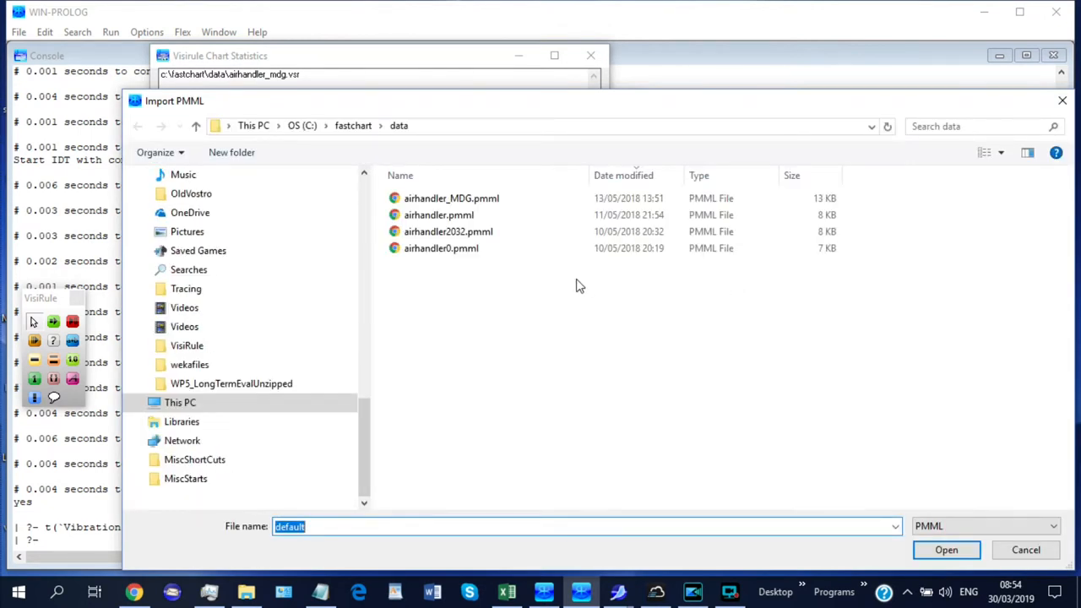
scroll(down, 3)
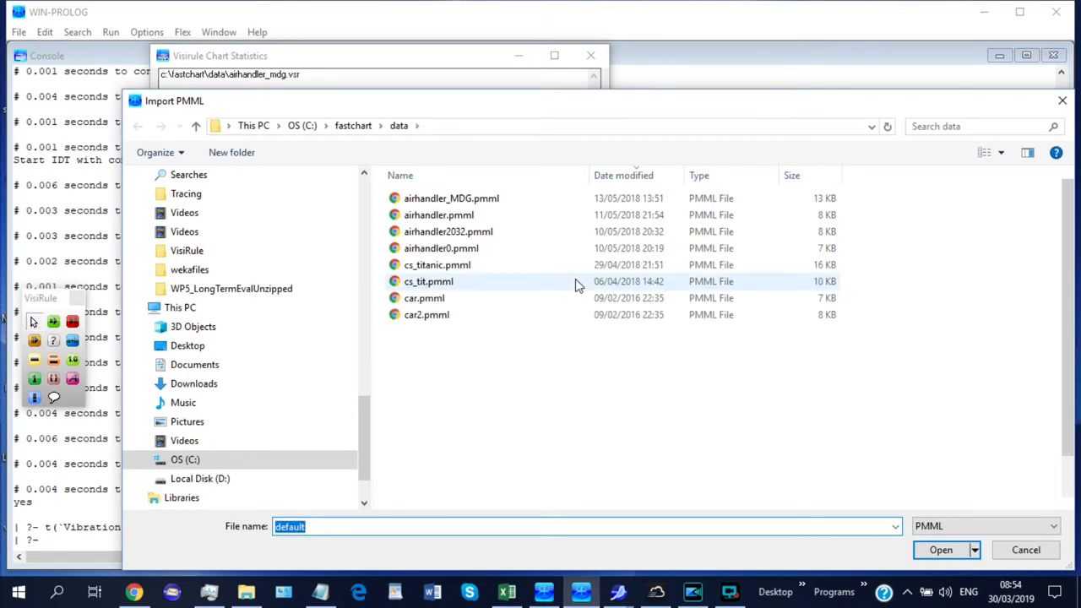
scroll(down, 3)
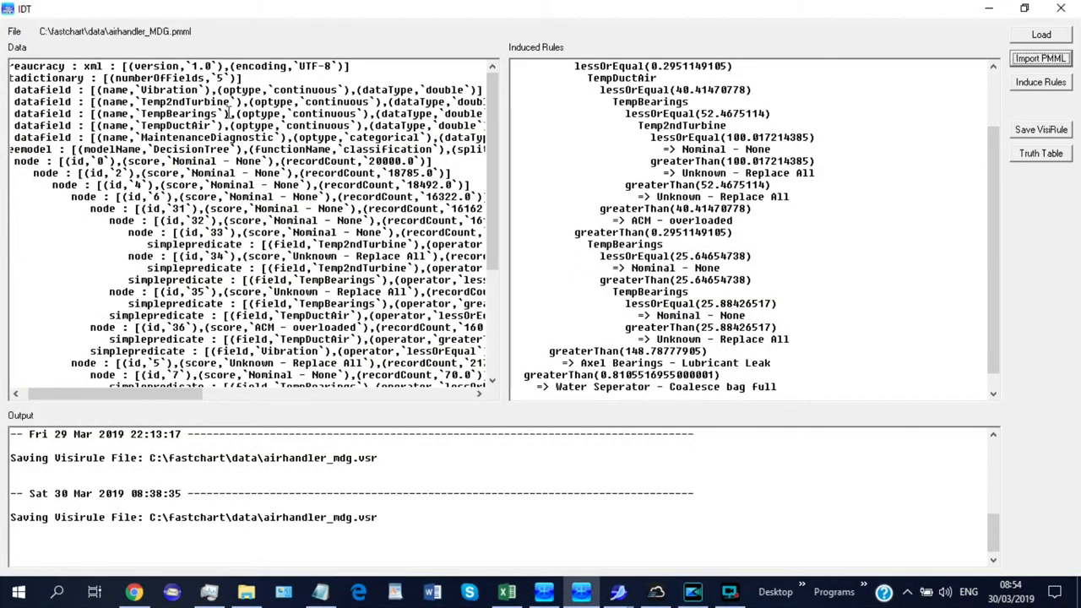
scroll(down, 3)
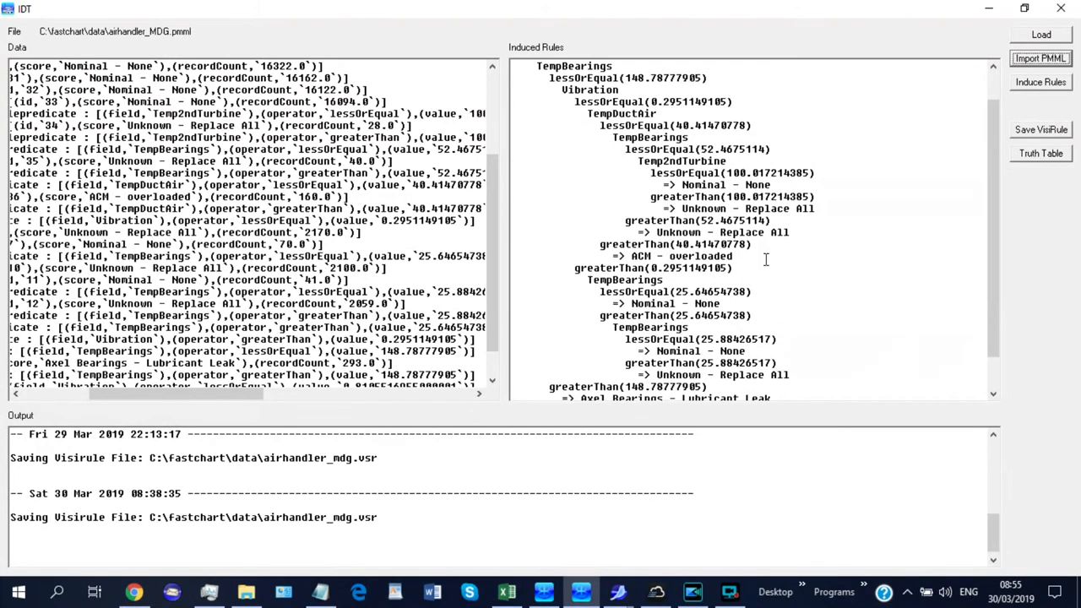
scroll(down, 3)
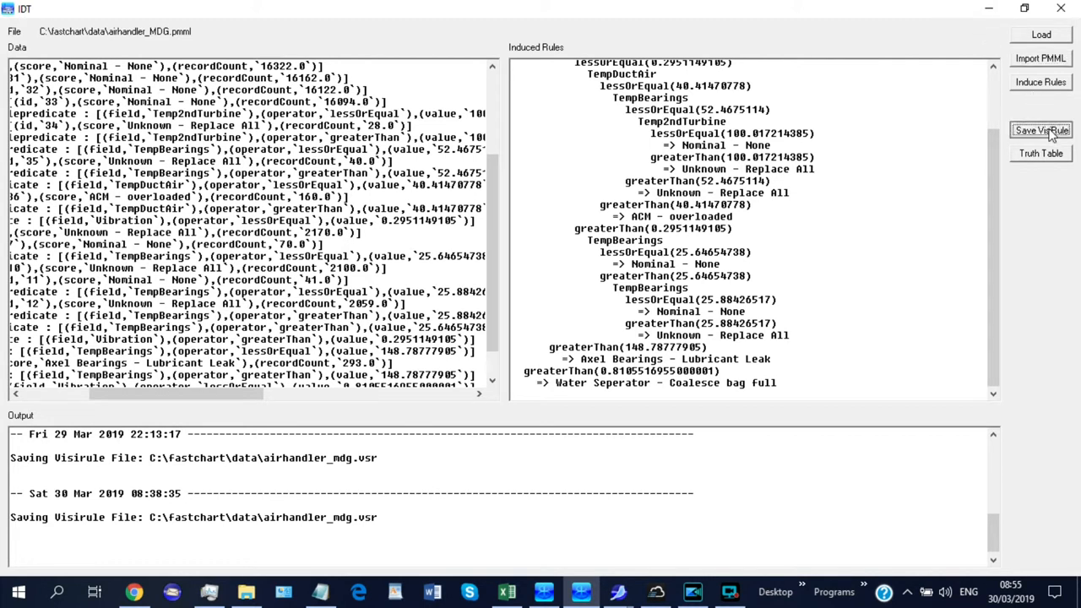
Step: Save the induced rules as the VisiRule chart cs4_airhandler_MDG.vsr in the data folder
click(1040, 129)
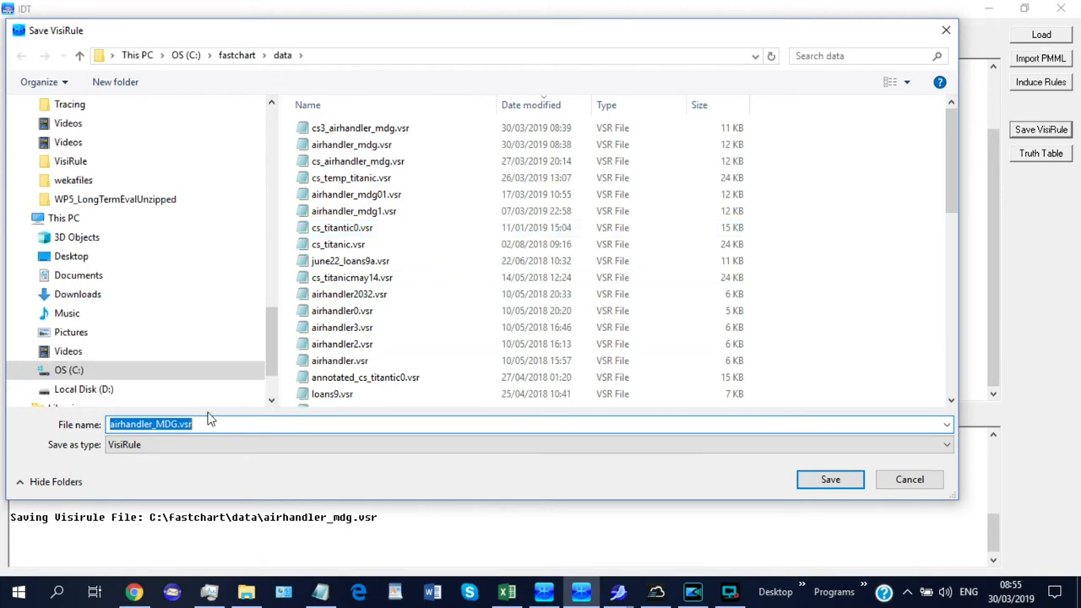
click(125, 424)
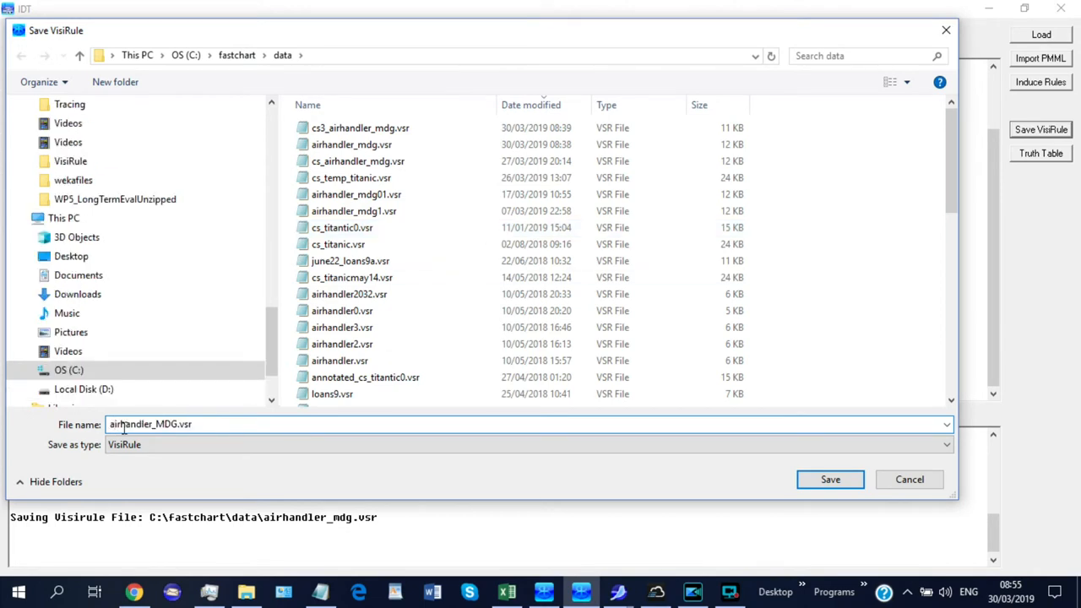
text(cs4_)
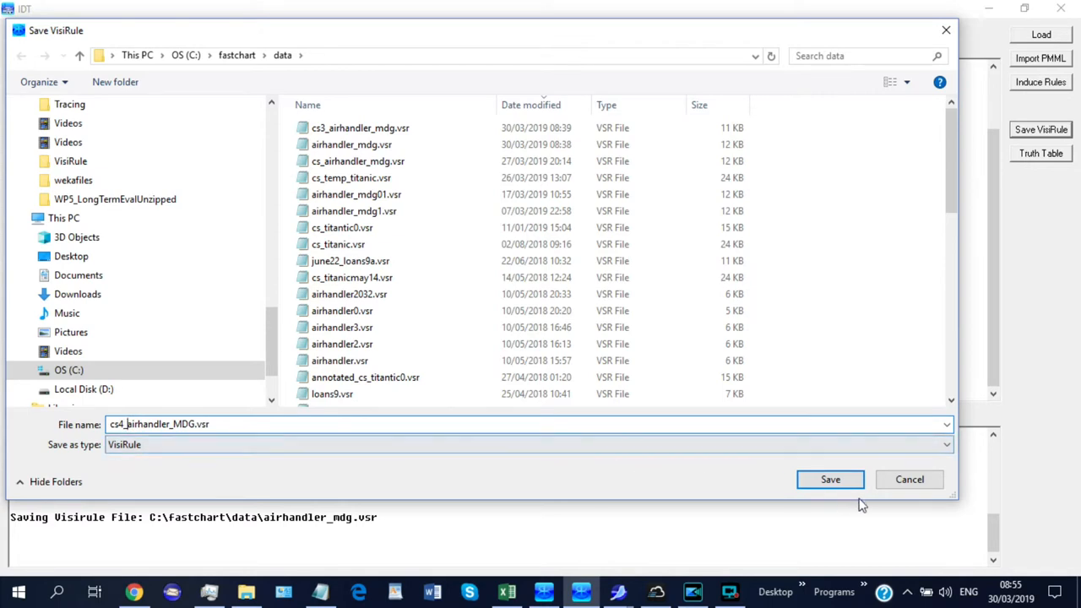
click(829, 480)
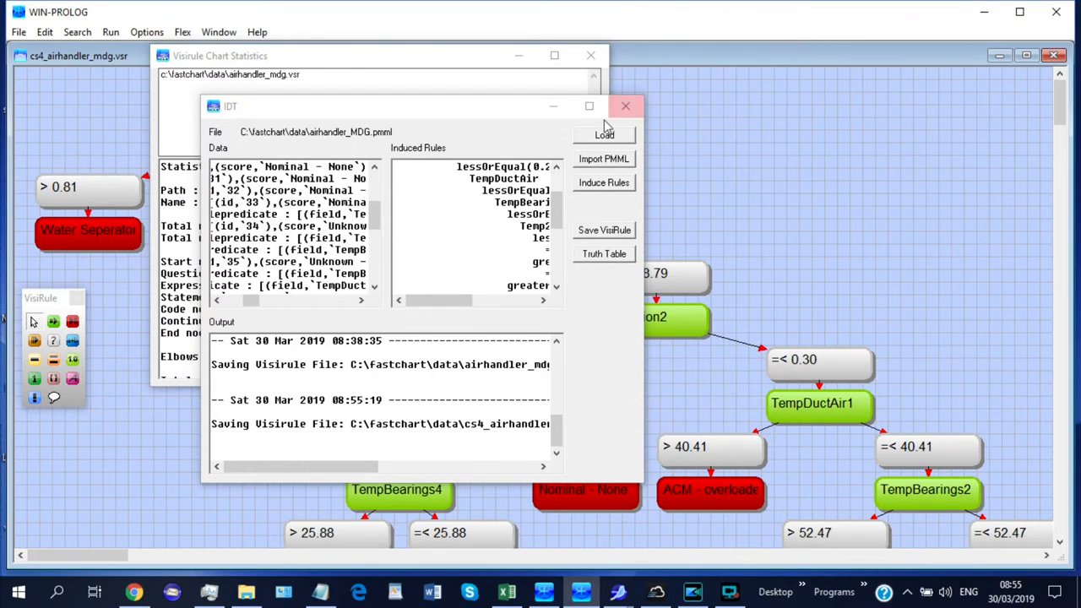
Step: Review the Visirule Chart Statistics: 34 nodes, 33 links, 9 paths, maximum depth 8
click(624, 105)
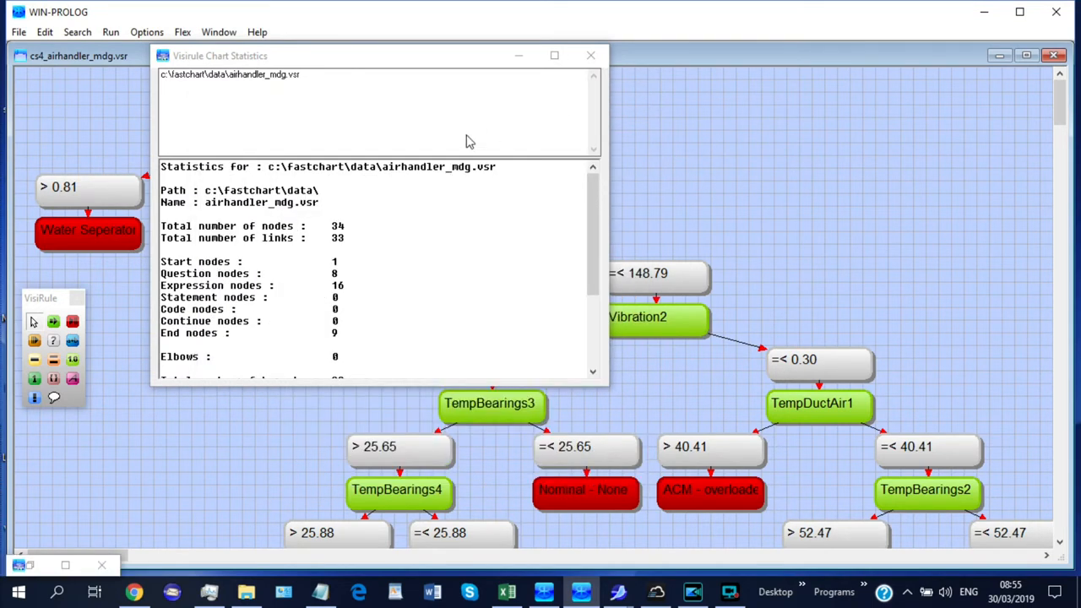
mouse_move(290, 77)
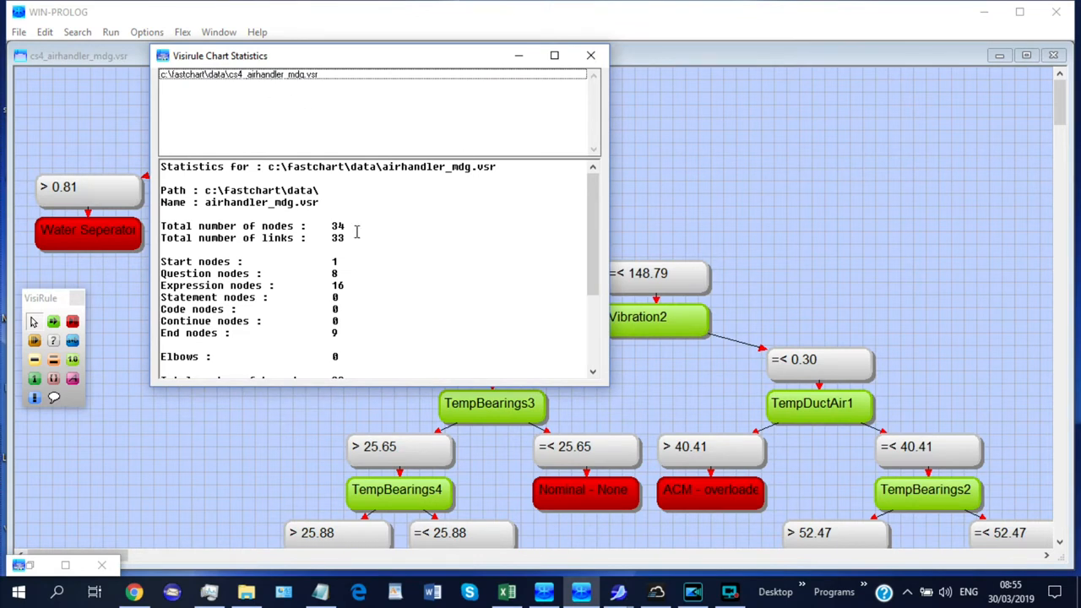
scroll(down, 3)
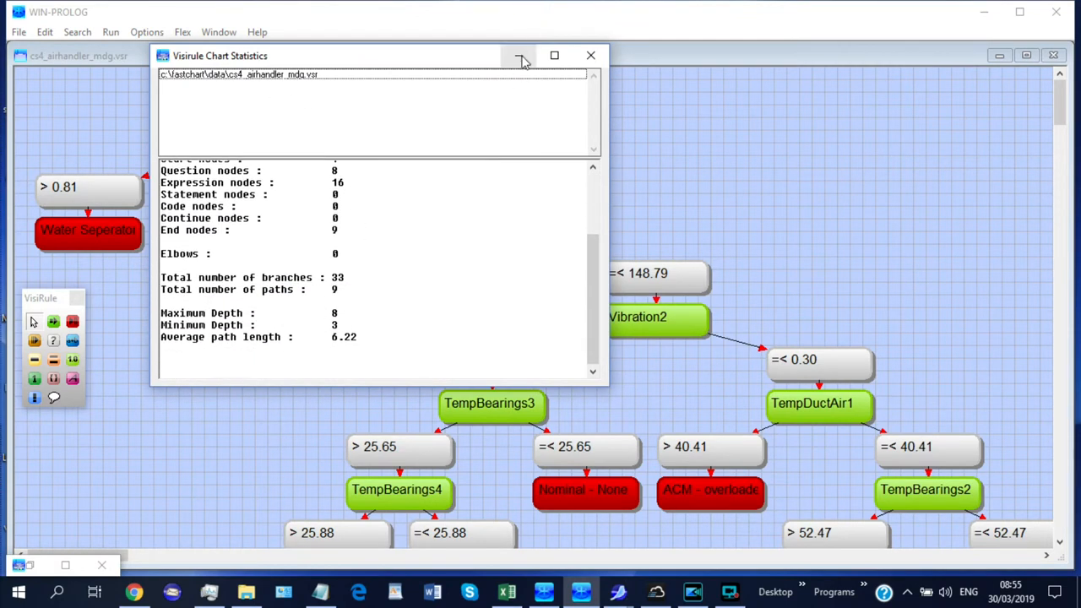
mouse_move(520, 54)
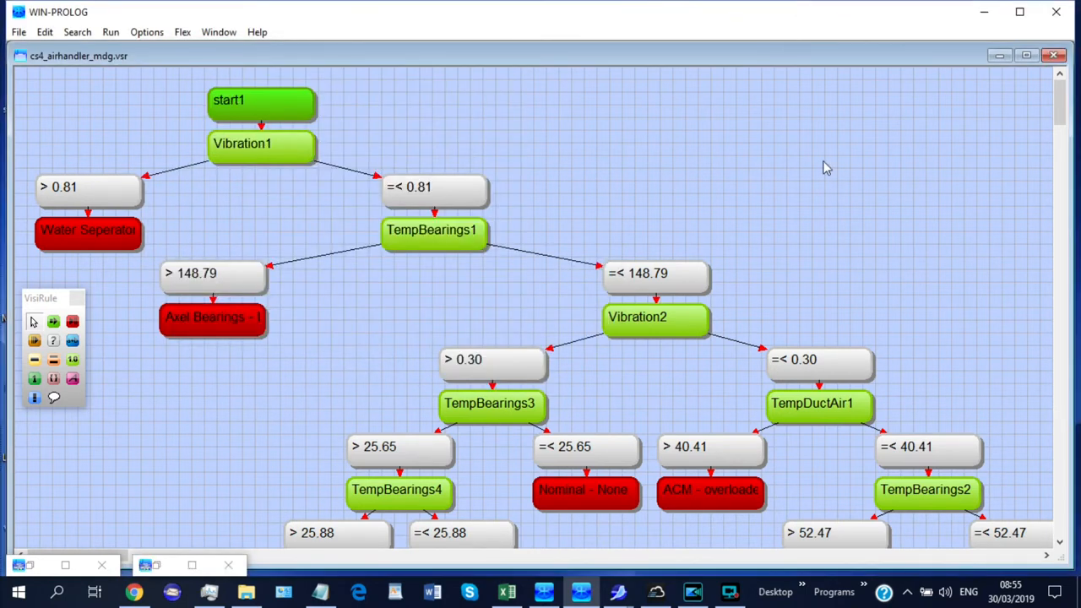
mouse_move(967, 111)
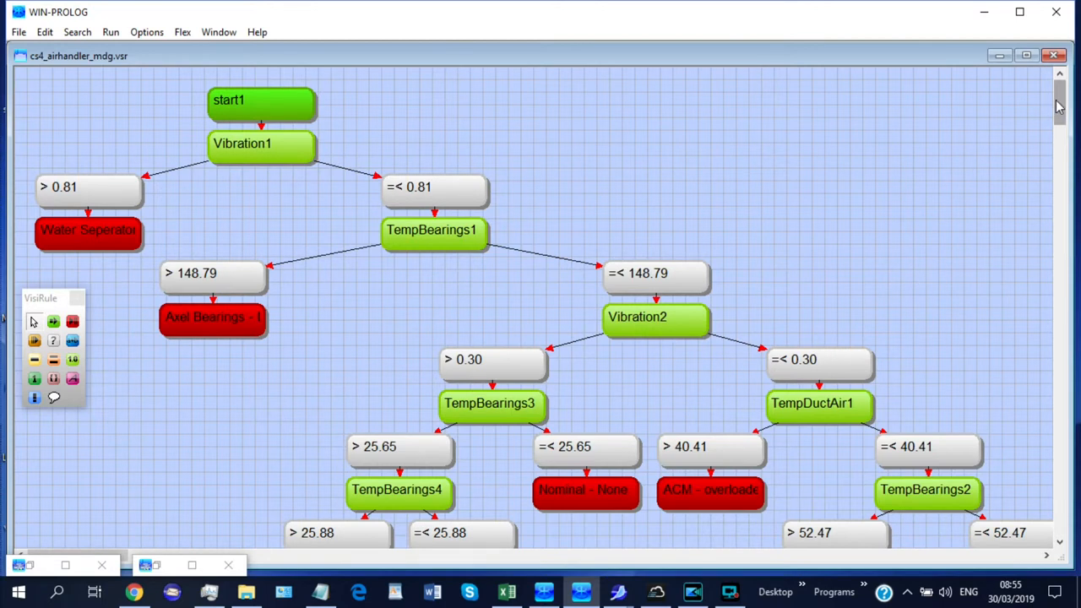
Step: Inspect the lower branches of the decision tree, then minimise WIN-PROLOG to the desktop
scroll(down, 3)
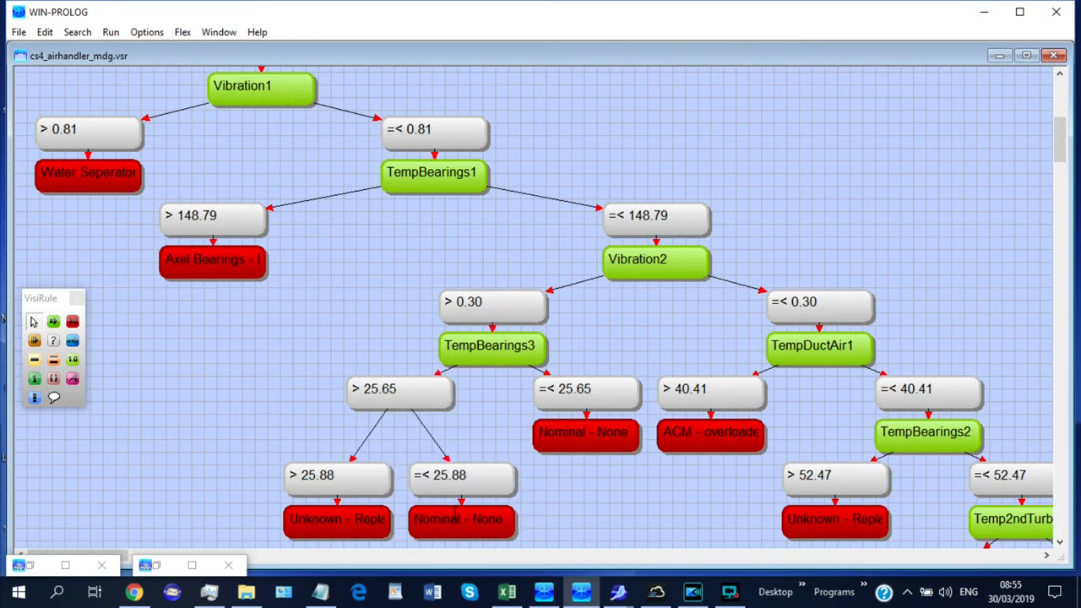
mouse_move(939, 310)
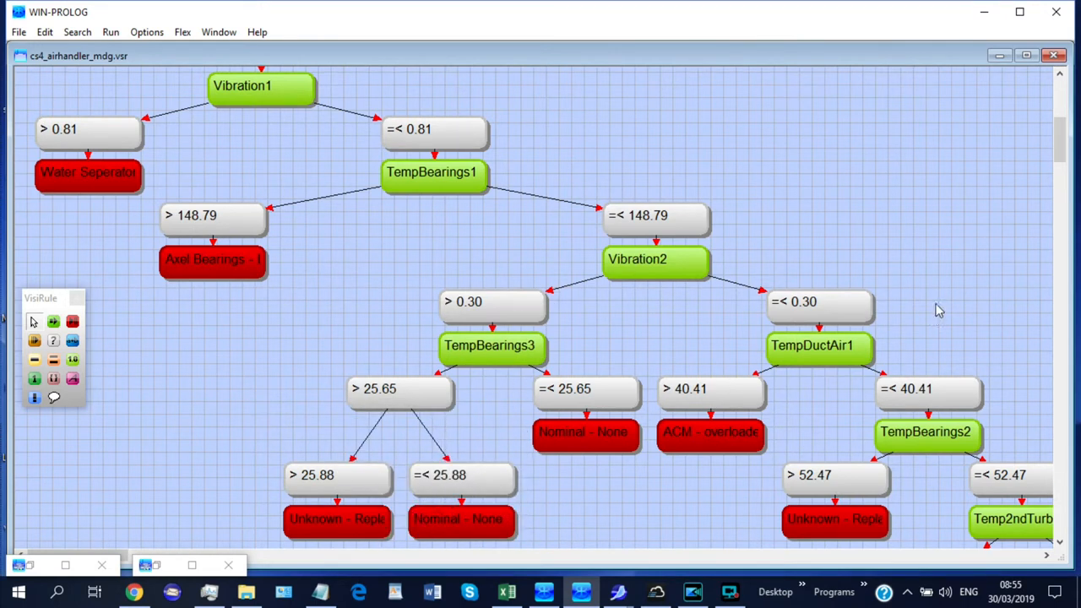
mouse_move(88, 115)
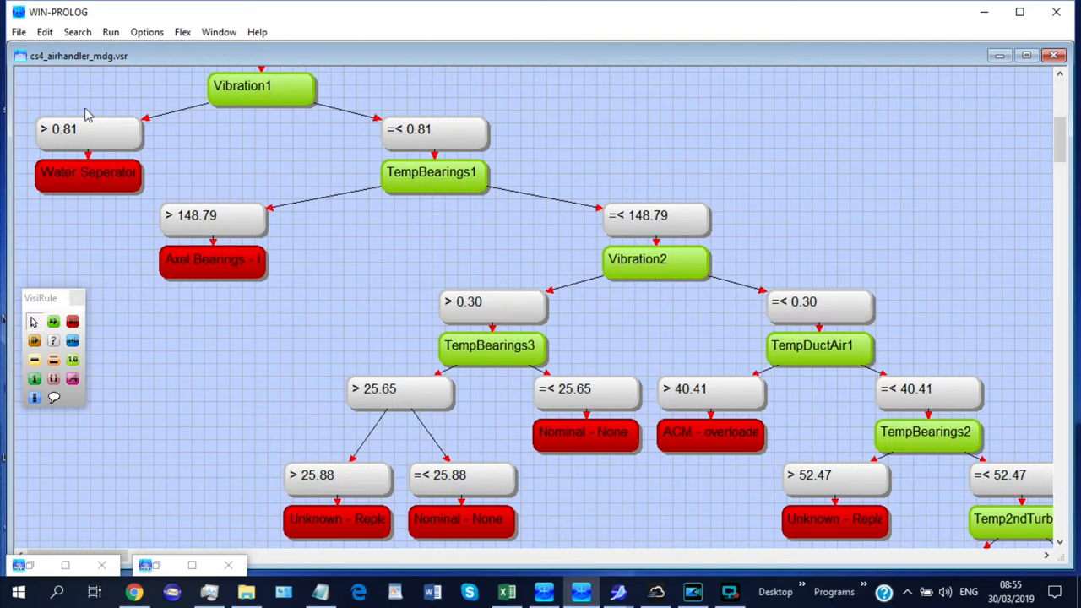
click(17, 32)
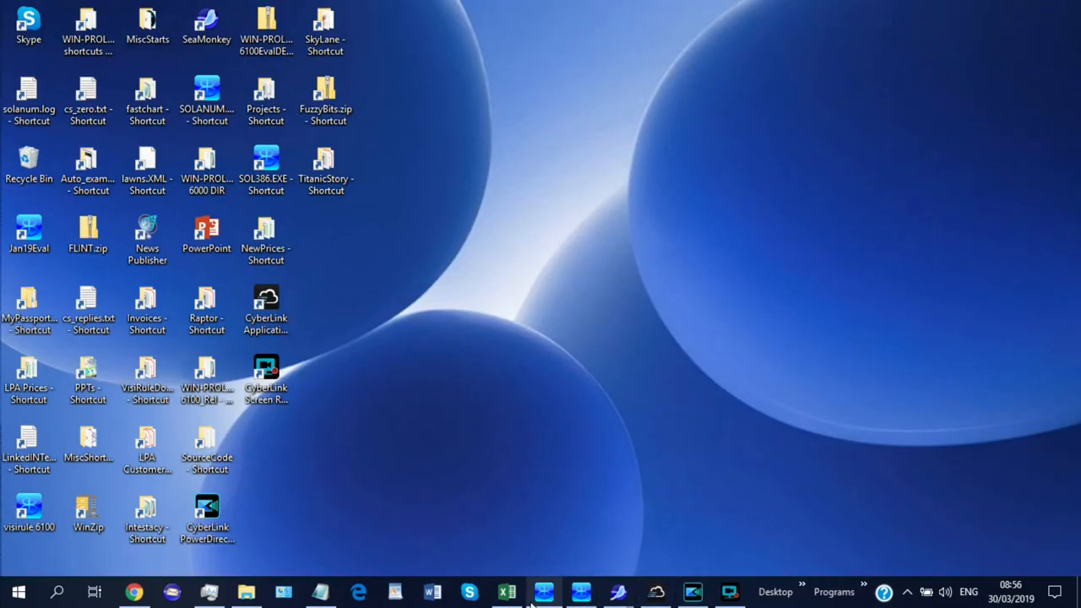
Step: Reopen cs4_airhandler_mdg.vsr from the data folder using the VisiRule Files (*.vsr) filter
click(544, 591)
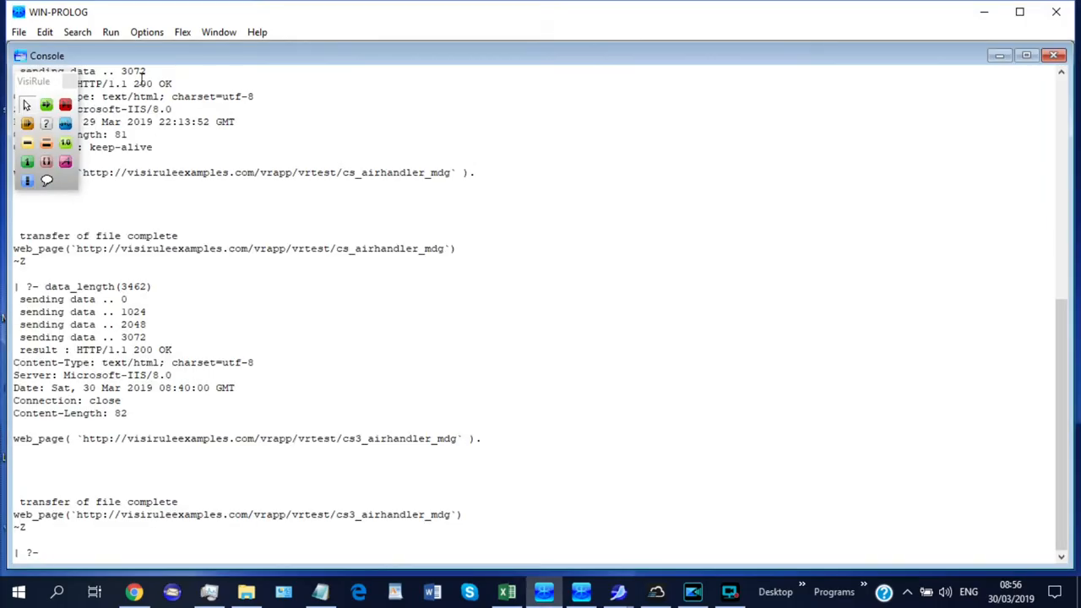
click(17, 31)
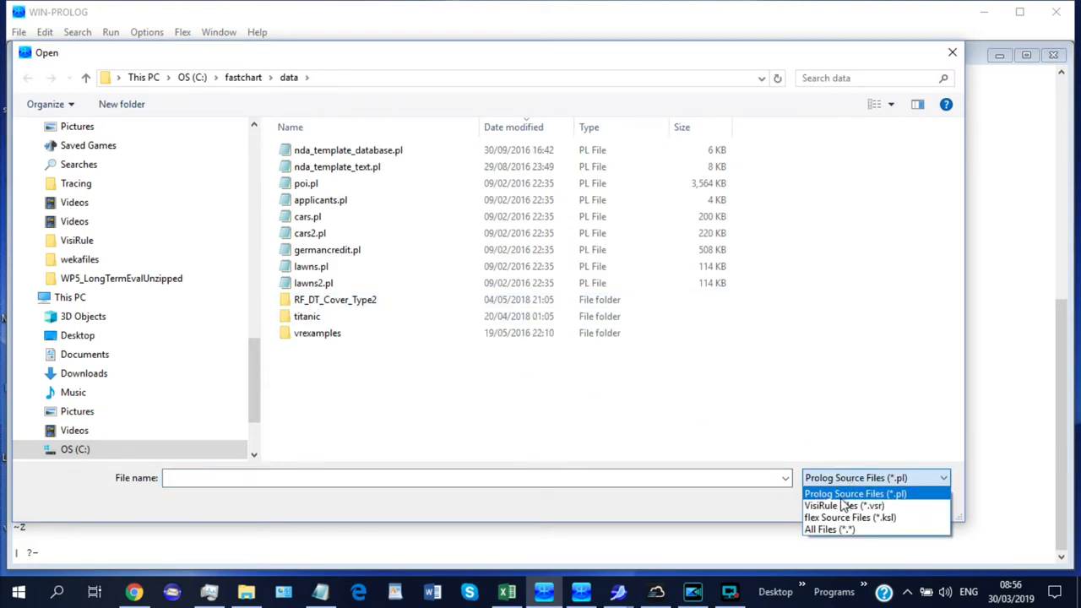
click(843, 505)
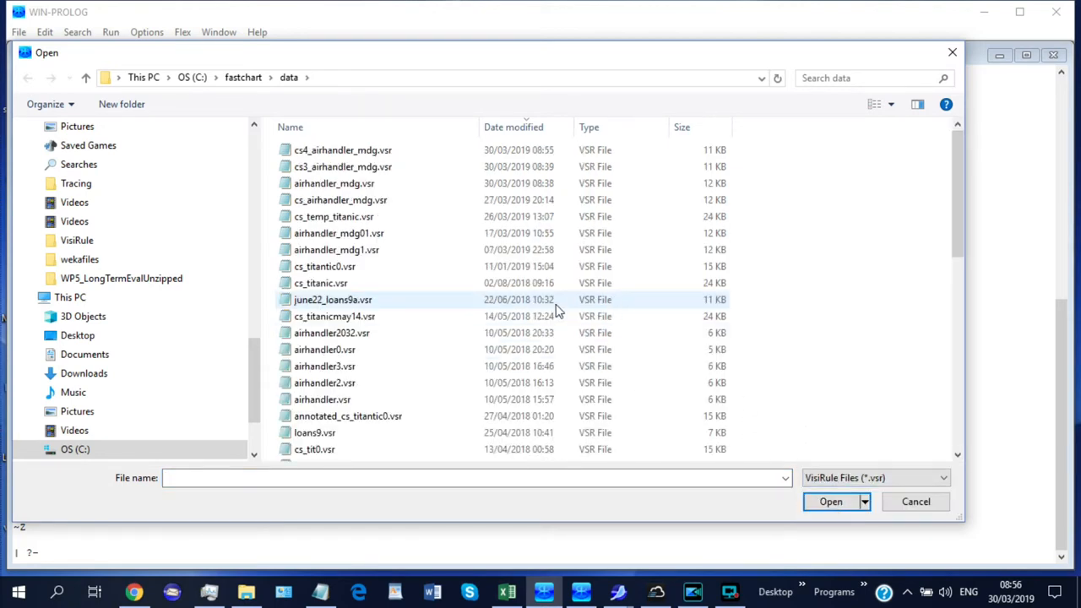
click(341, 148)
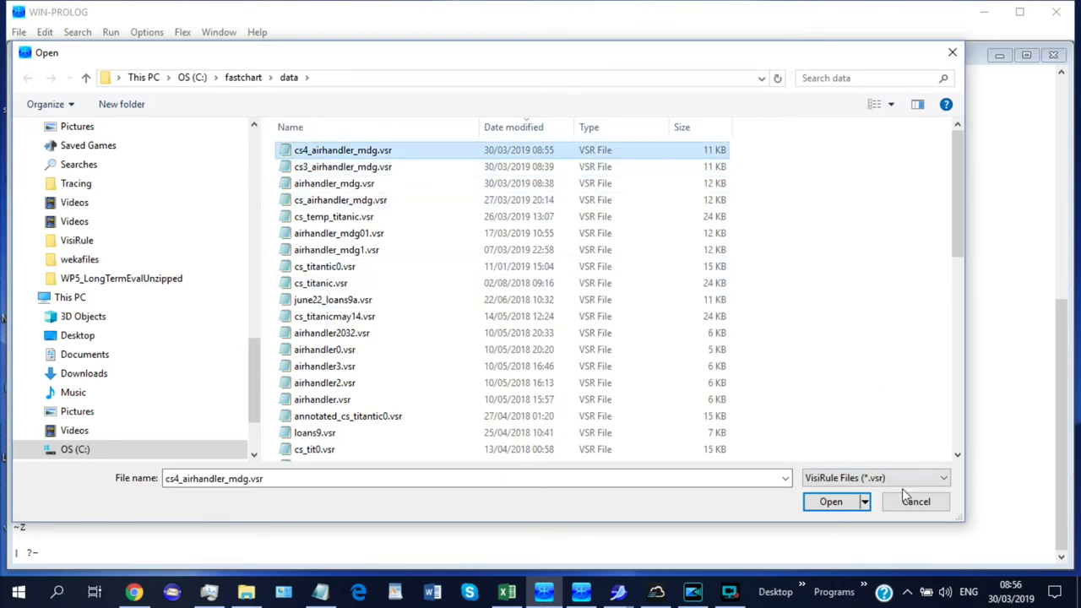
click(831, 500)
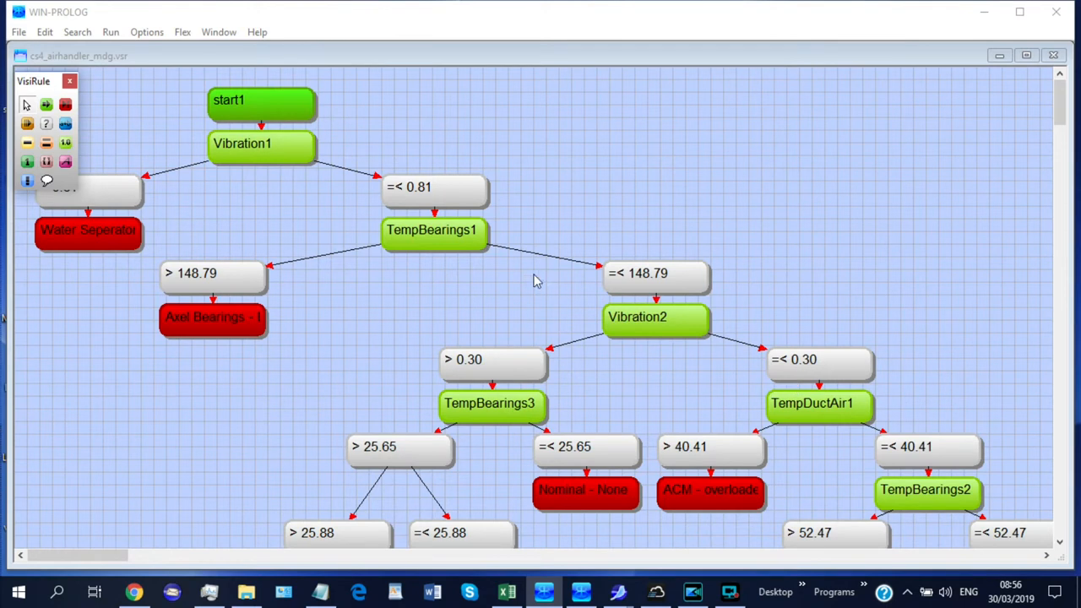
mouse_move(166, 36)
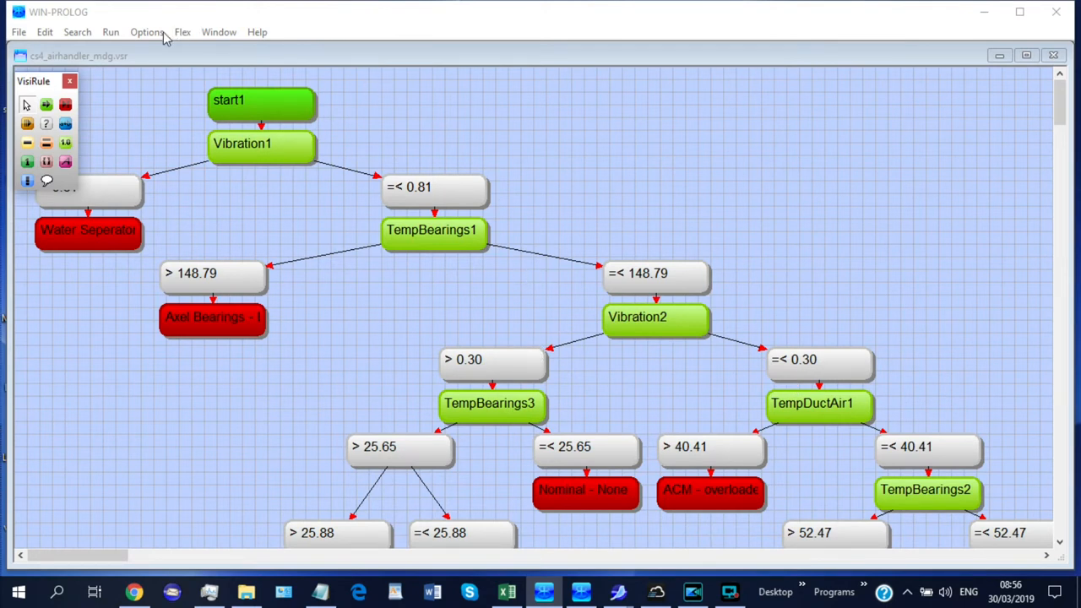
Step: Upload the air handler chart to visiruleexamples.com as a web questionnaire app via VisiRule to WebApp
click(145, 31)
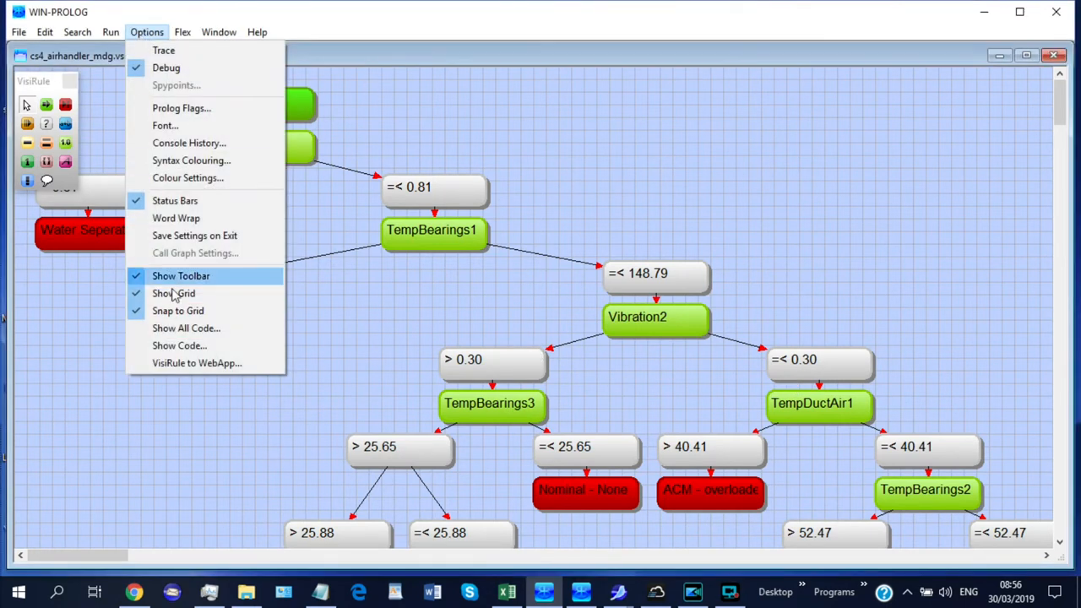
click(196, 362)
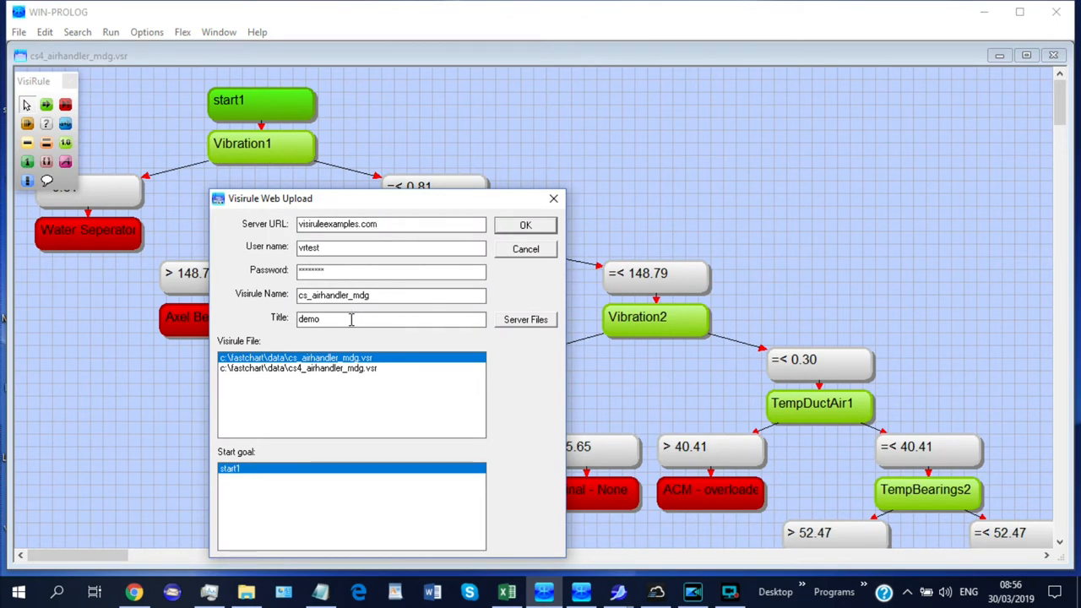
click(298, 368)
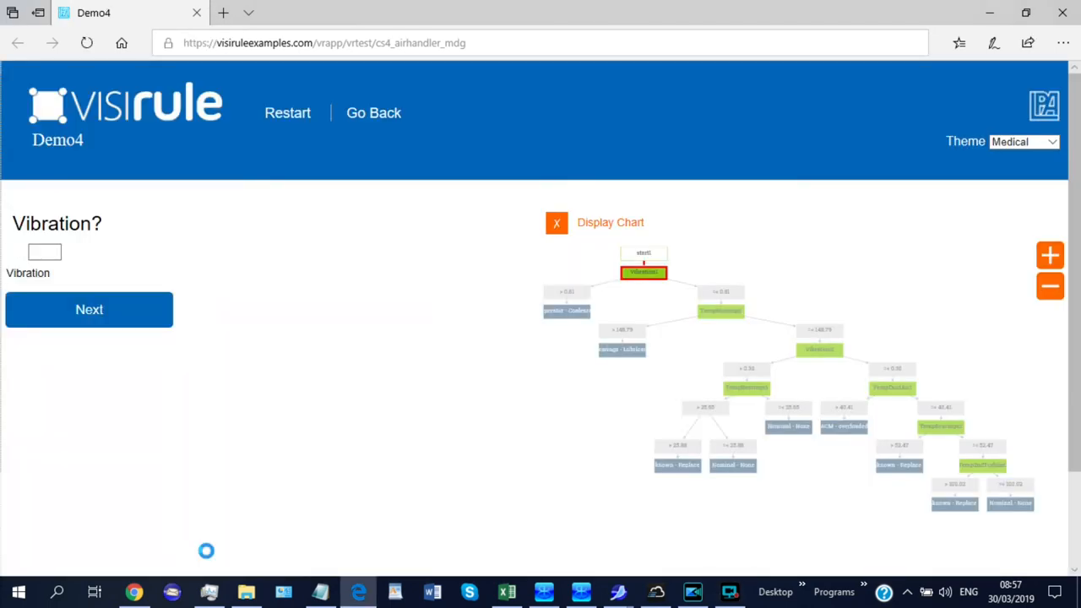
mouse_move(209, 533)
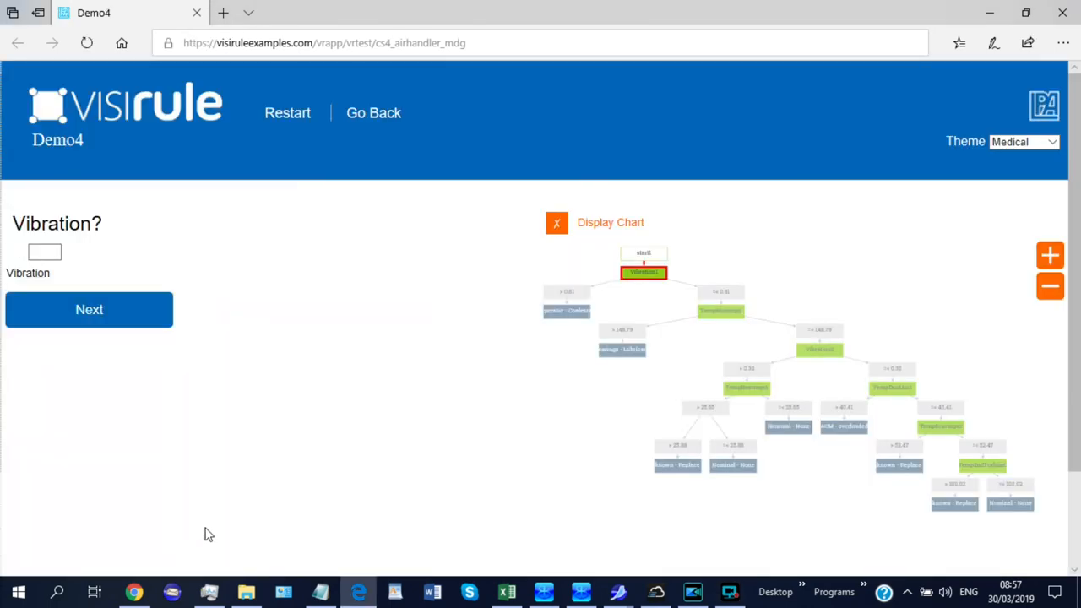
mouse_move(645, 274)
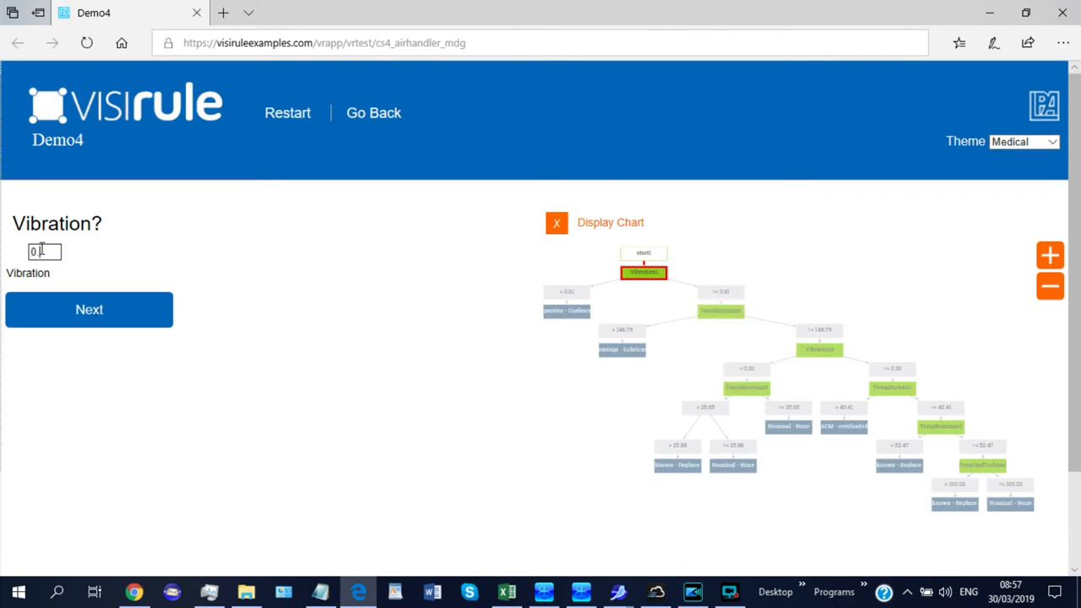
Step: Answer Vibration with 0.77 and TempBearings with 145, then submit to continue the questionnaire
text(0.77)
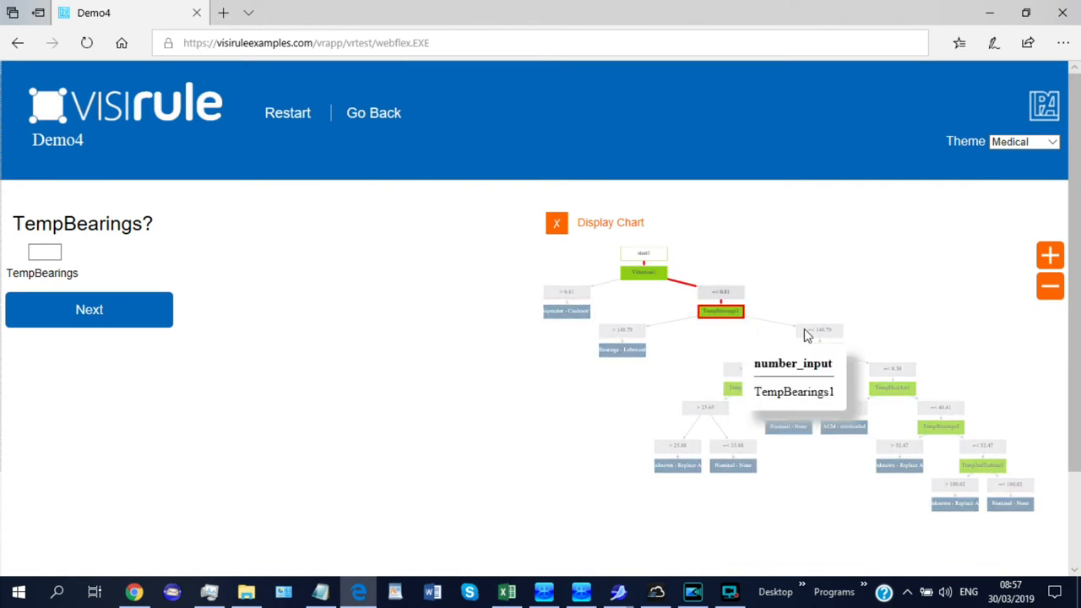
mouse_move(818, 338)
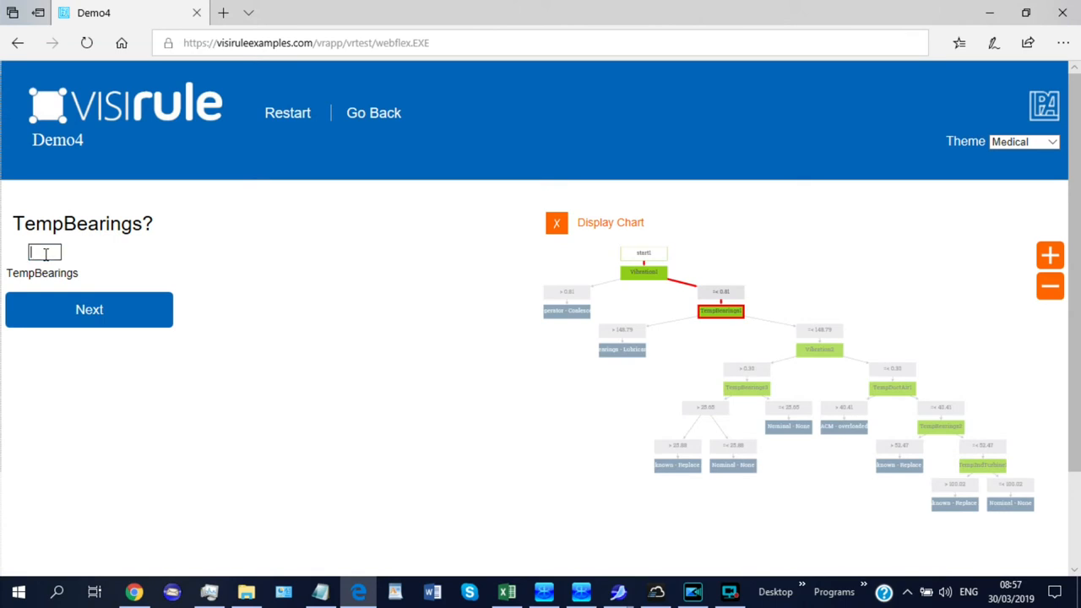
text(145)
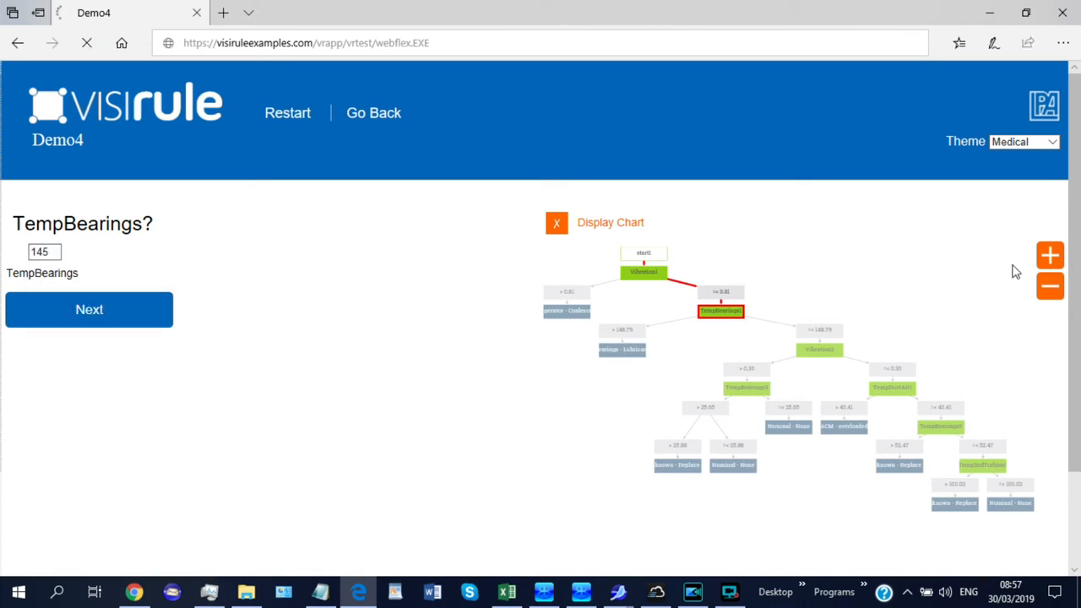
click(1023, 142)
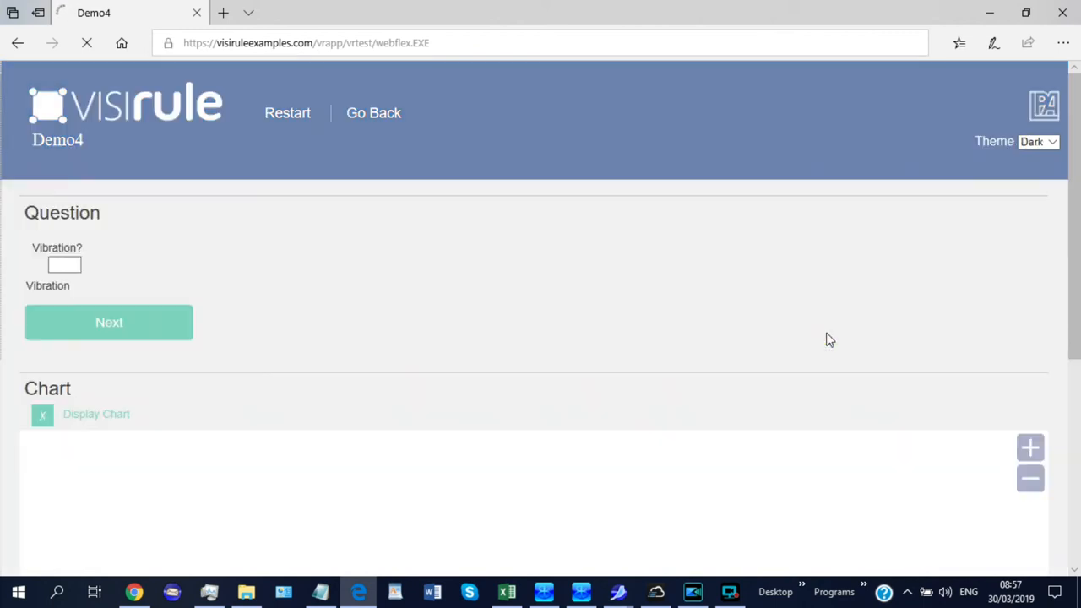
Step: Enter a Vibration reading of 0.35 and submit it to reach the TempBearings question
click(1036, 142)
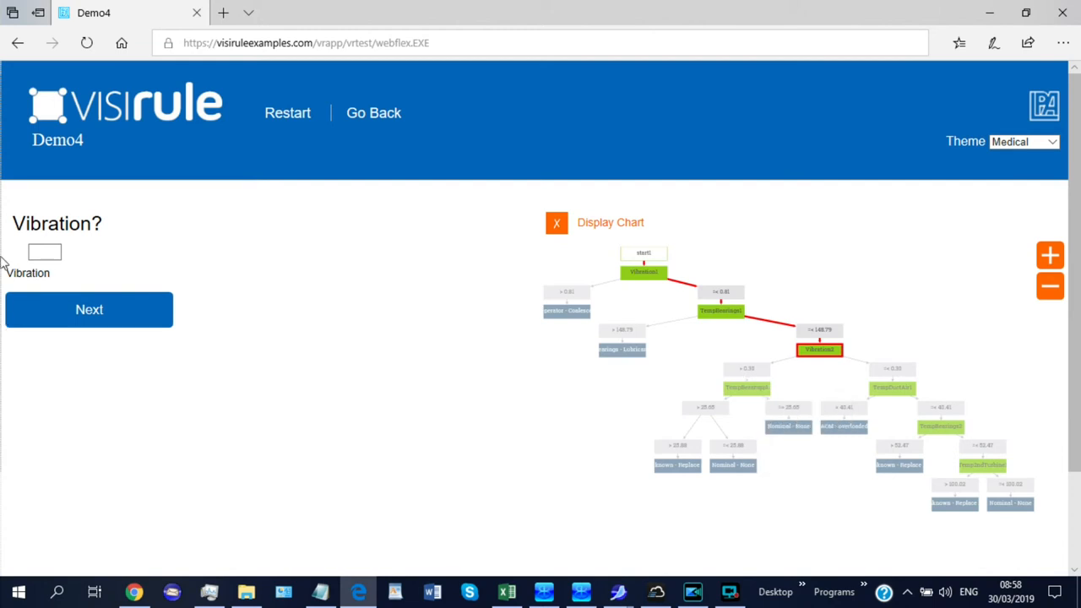
click(44, 252)
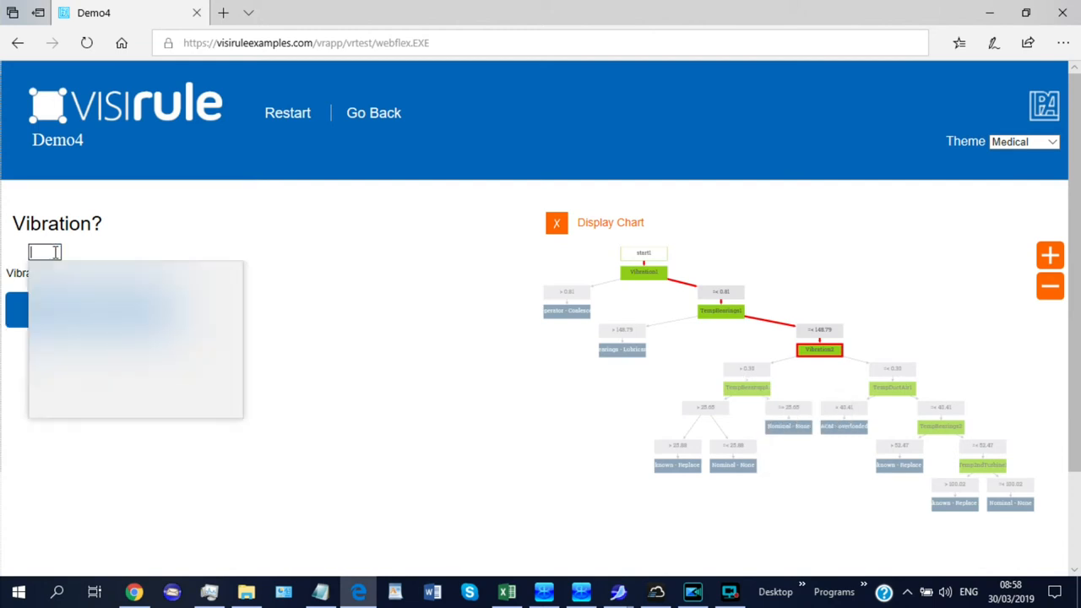
text(0.35)
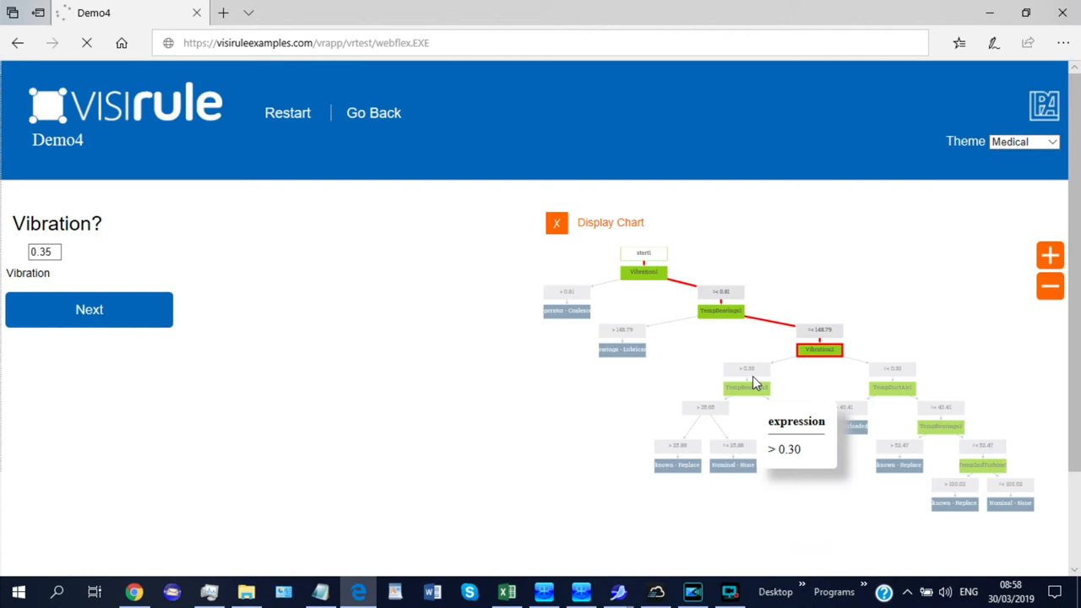
mouse_move(751, 392)
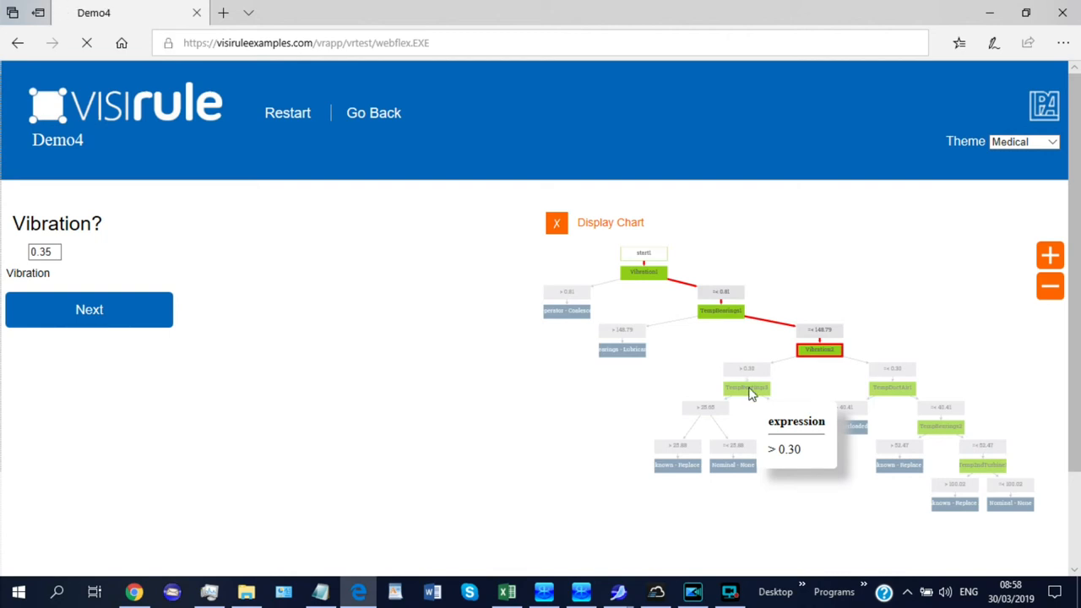
click(87, 309)
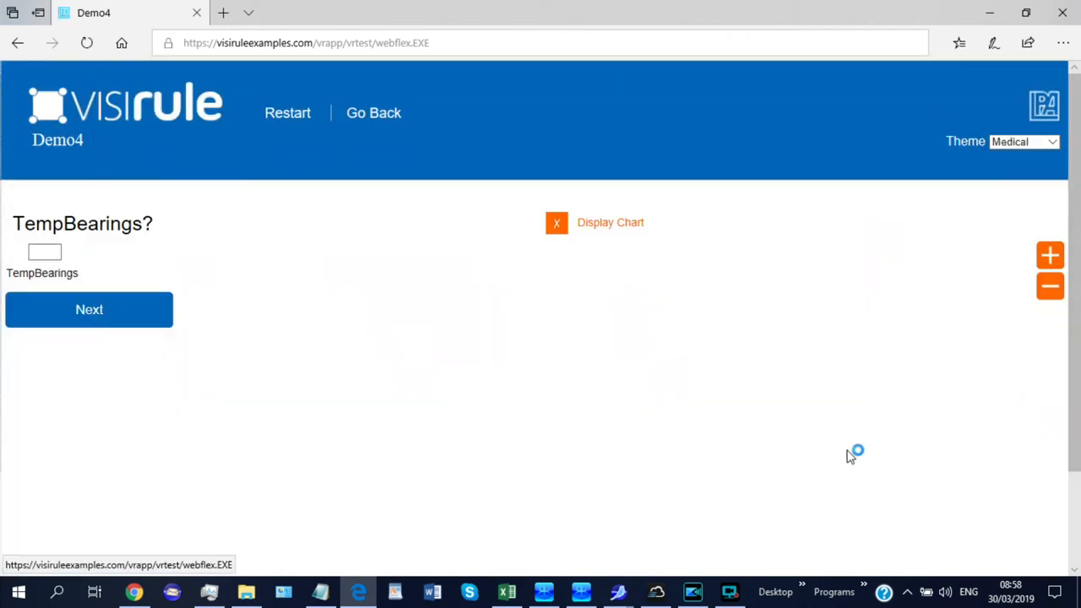
Step: Enter a TempBearings value of 26 and submit it, reaching the Unknown - Replace All conclusion
click(610, 223)
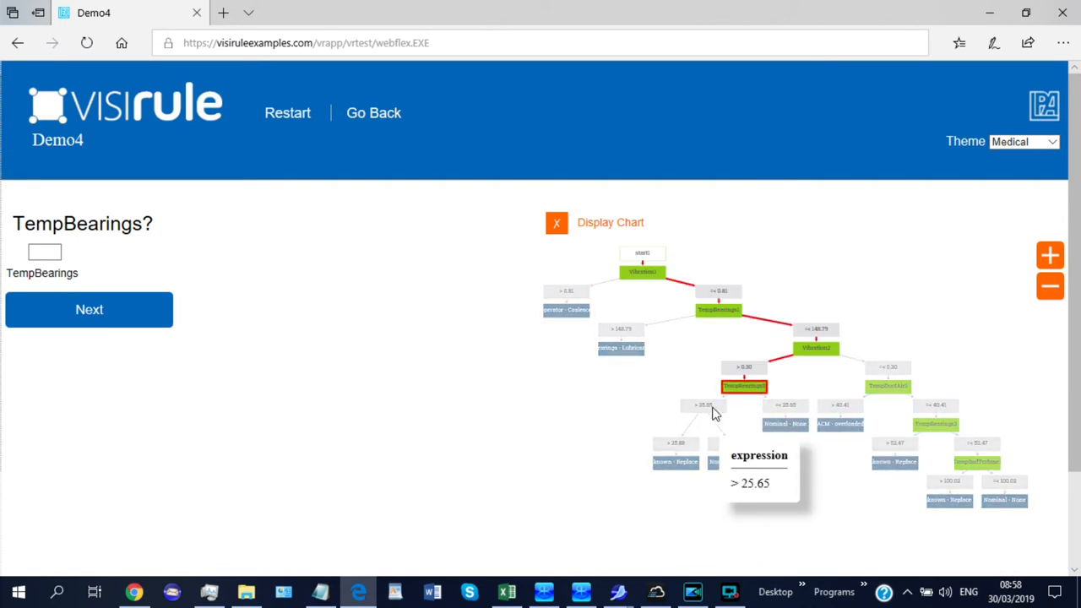
mouse_move(683, 447)
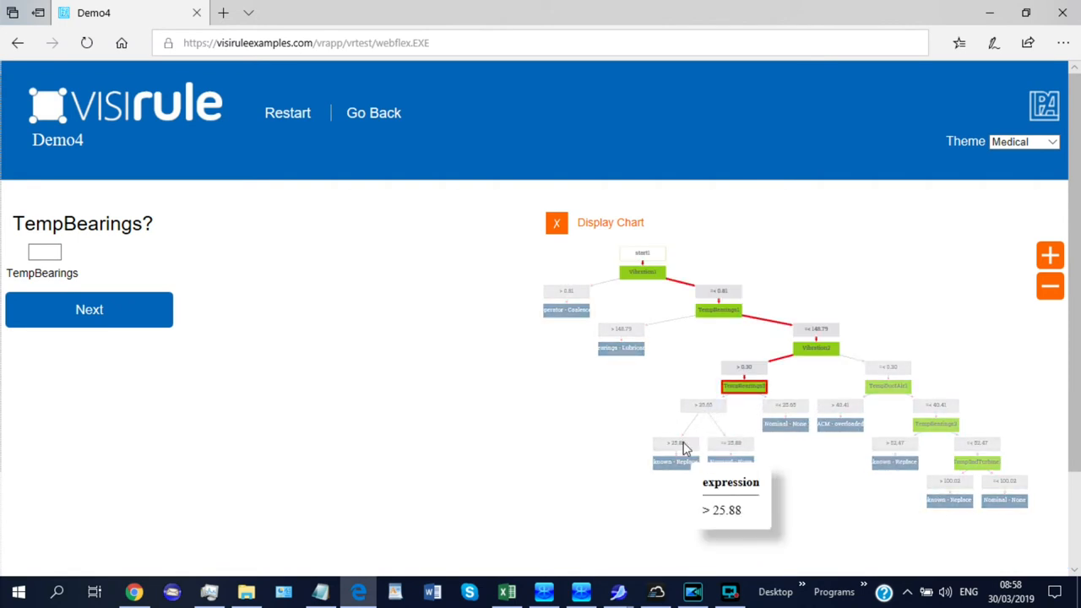
click(44, 251)
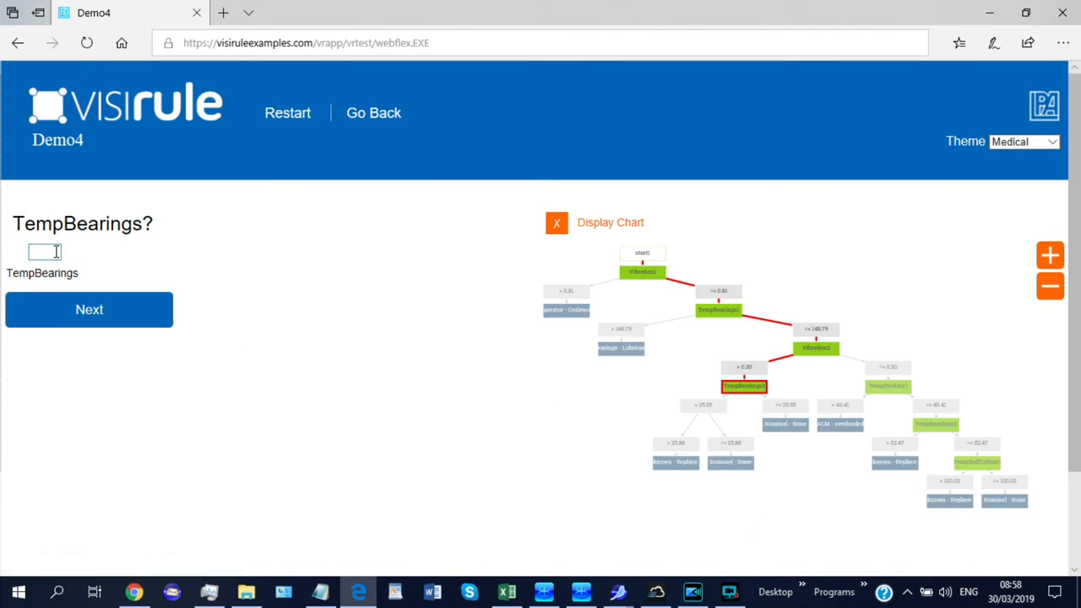
click(46, 252)
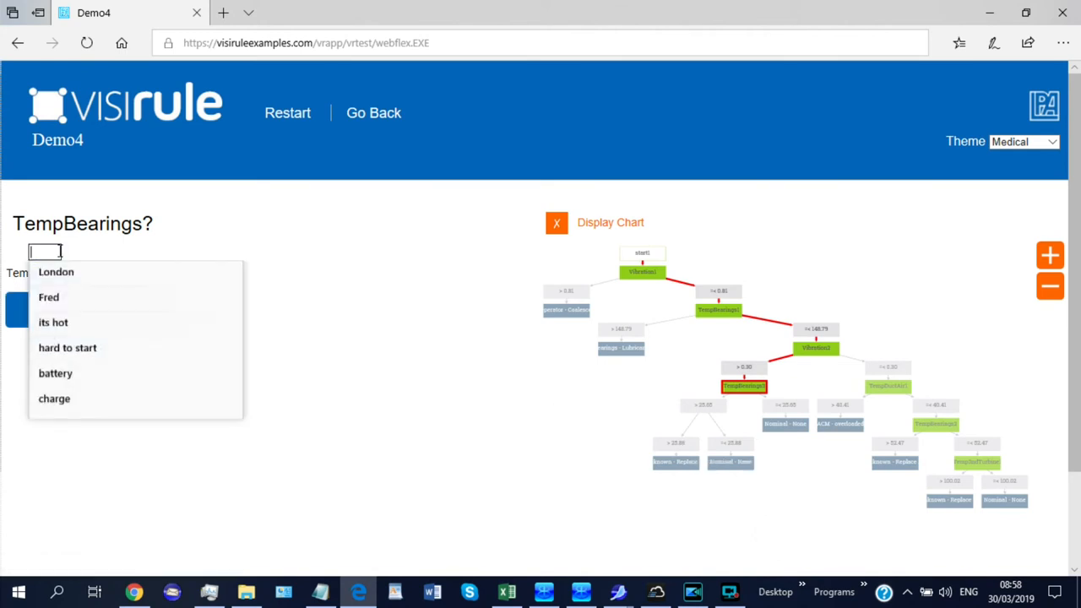
text(26)
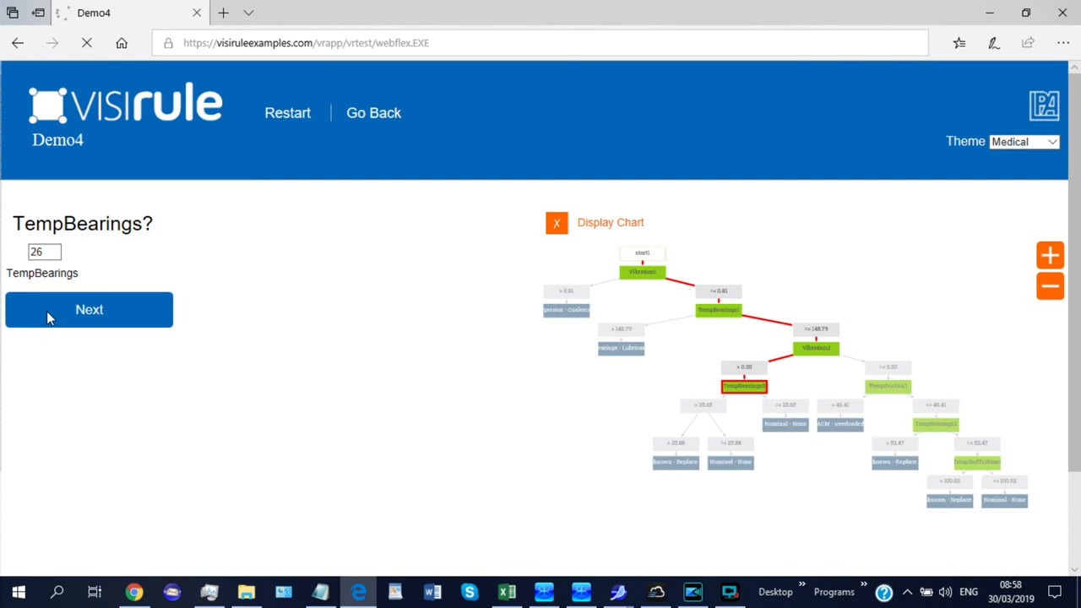
click(88, 309)
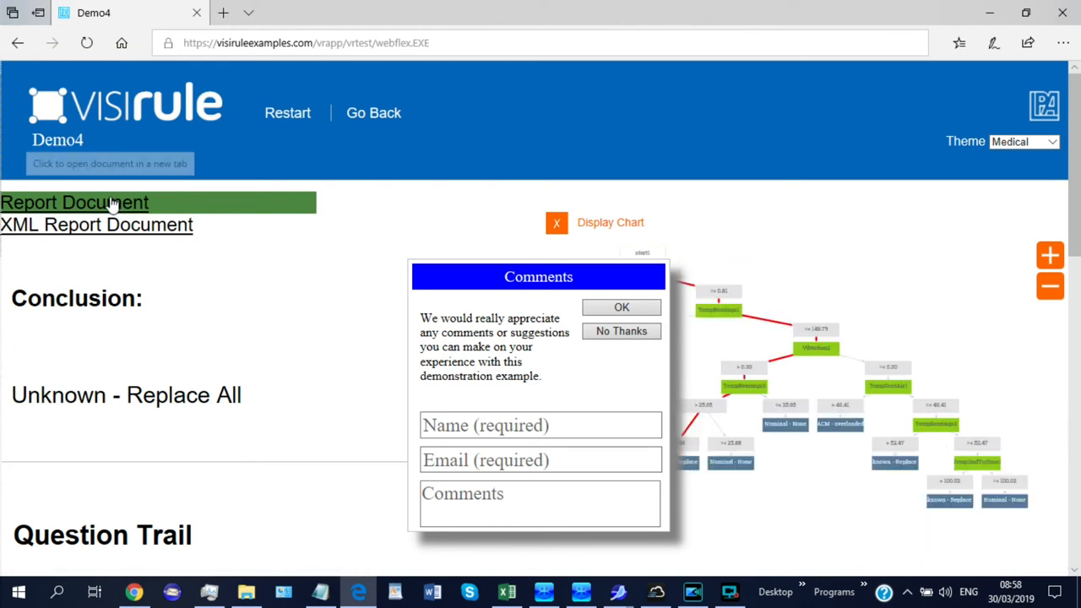
Step: View the text report for Unknown - Replace All, then switch to the Air Handler Expert chatbot page
click(74, 203)
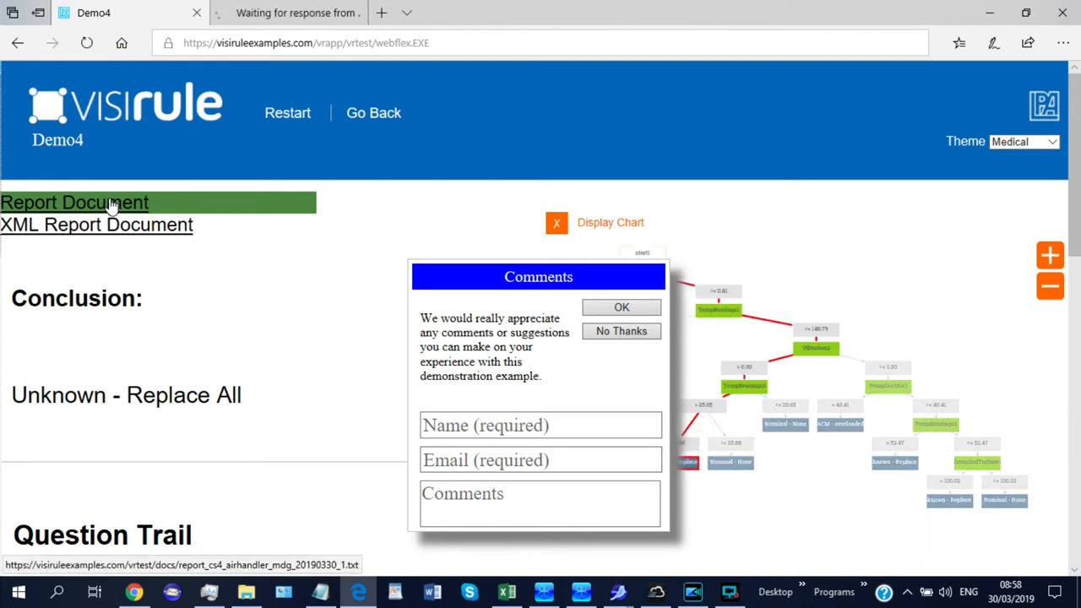
mouse_move(986, 241)
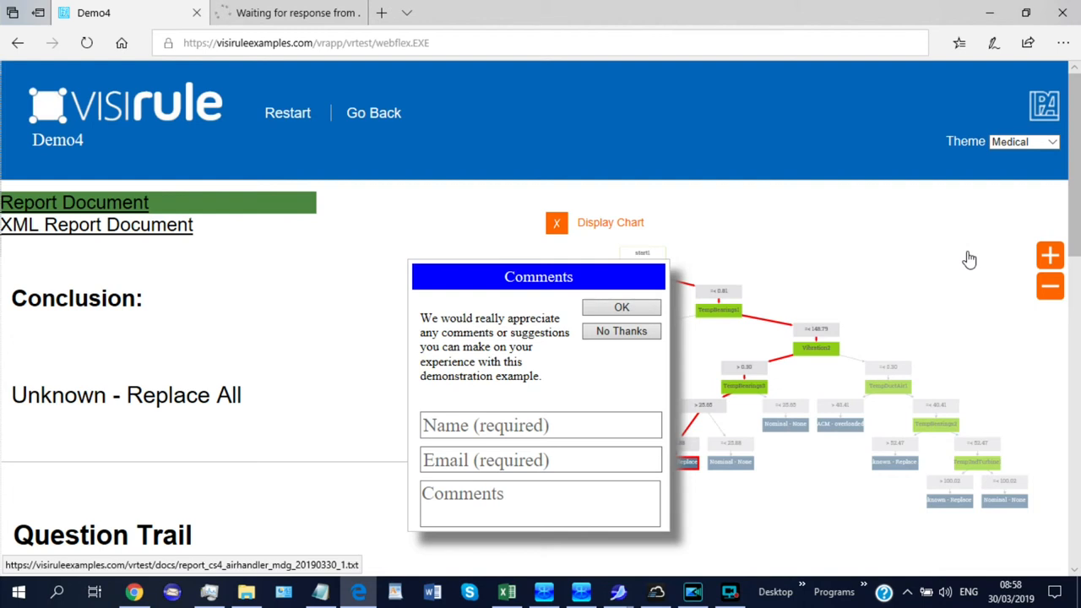
mouse_move(988, 276)
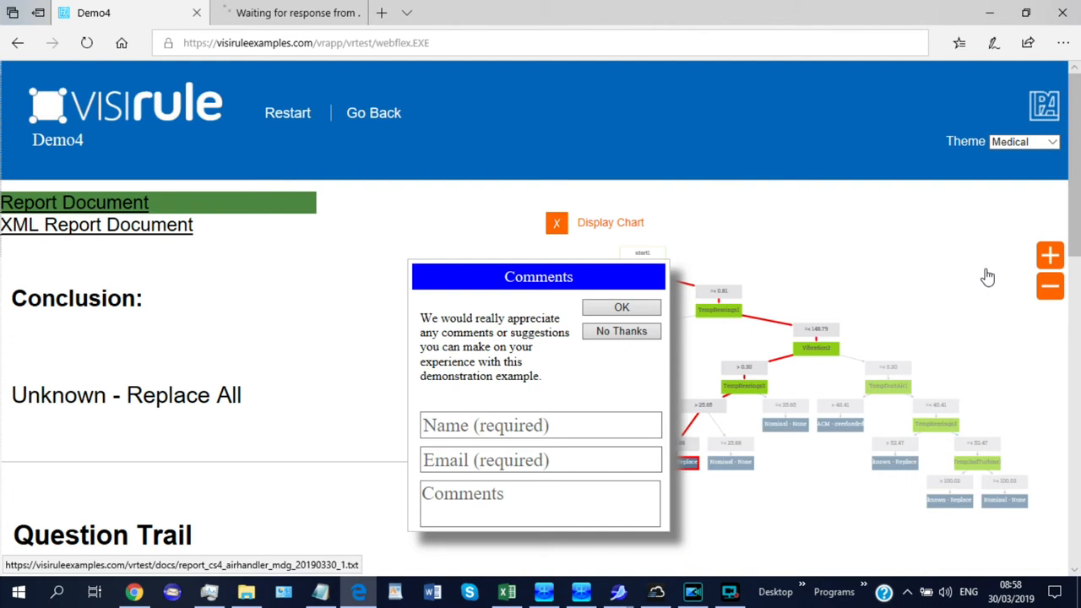
mouse_move(925, 317)
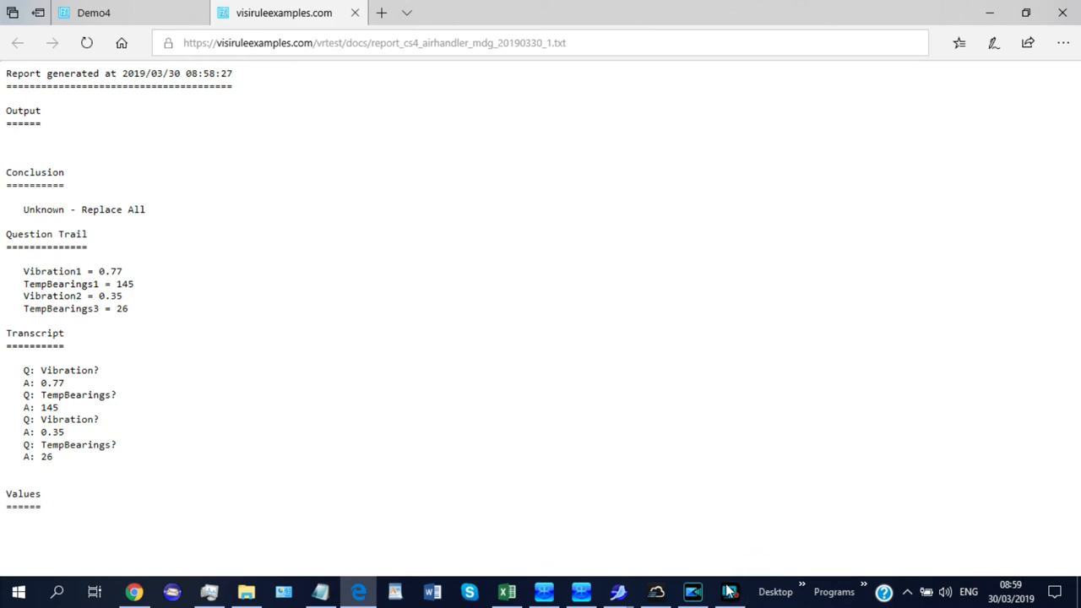
click(730, 591)
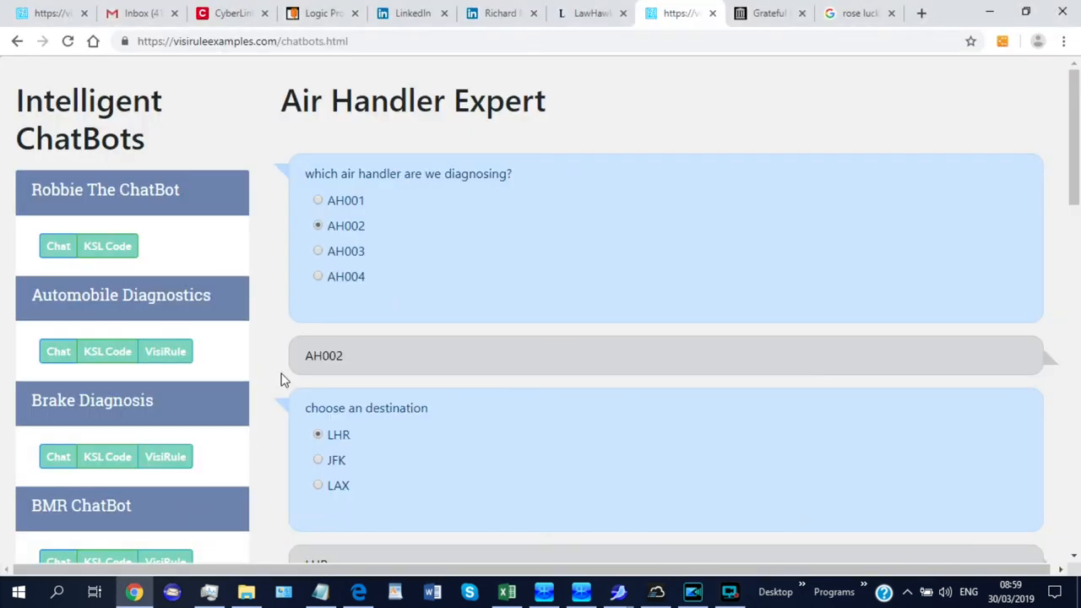
mouse_move(132, 337)
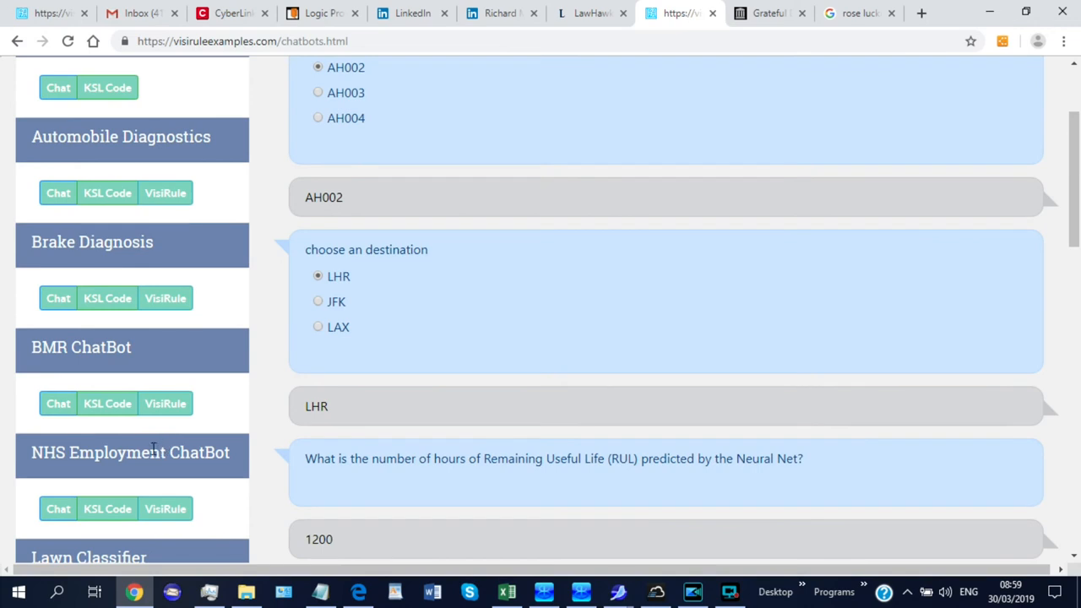
Step: Start a new Air Handler Expert chat session asking which air handler to diagnose
scroll(down, 3)
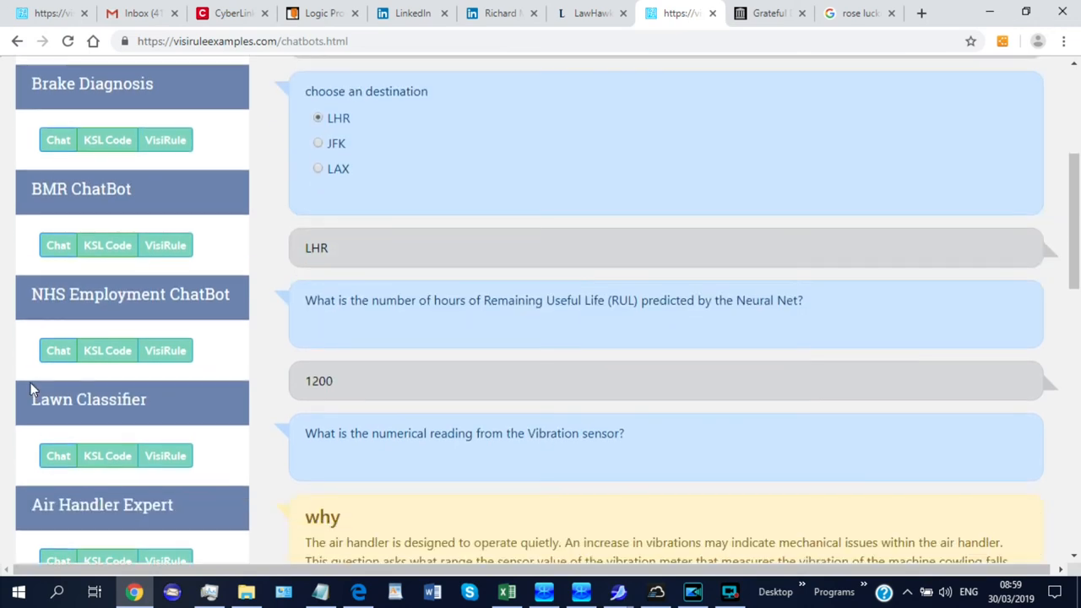
scroll(down, 3)
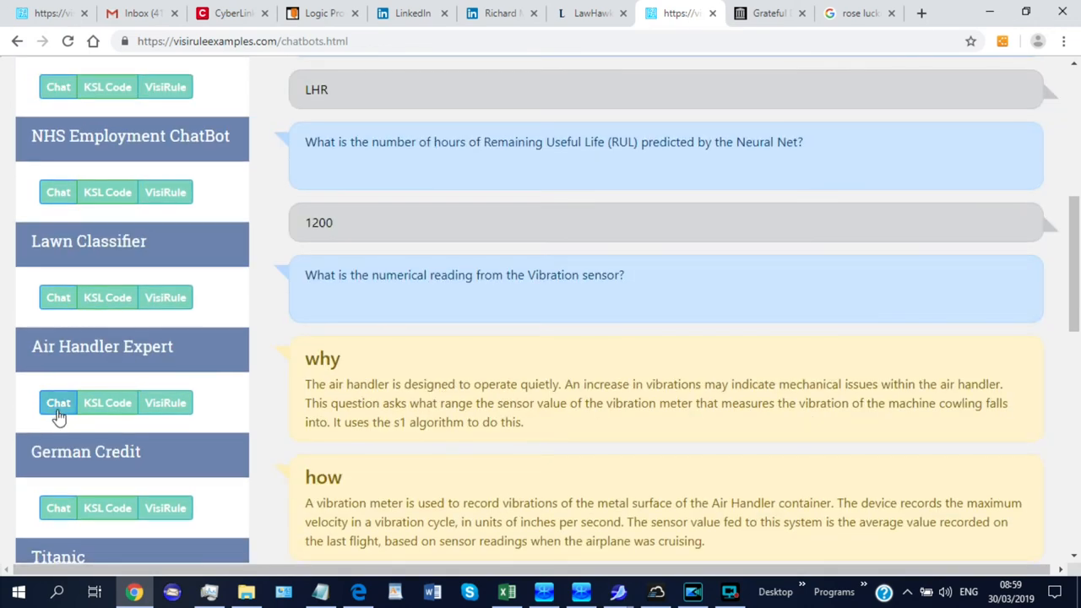
click(58, 402)
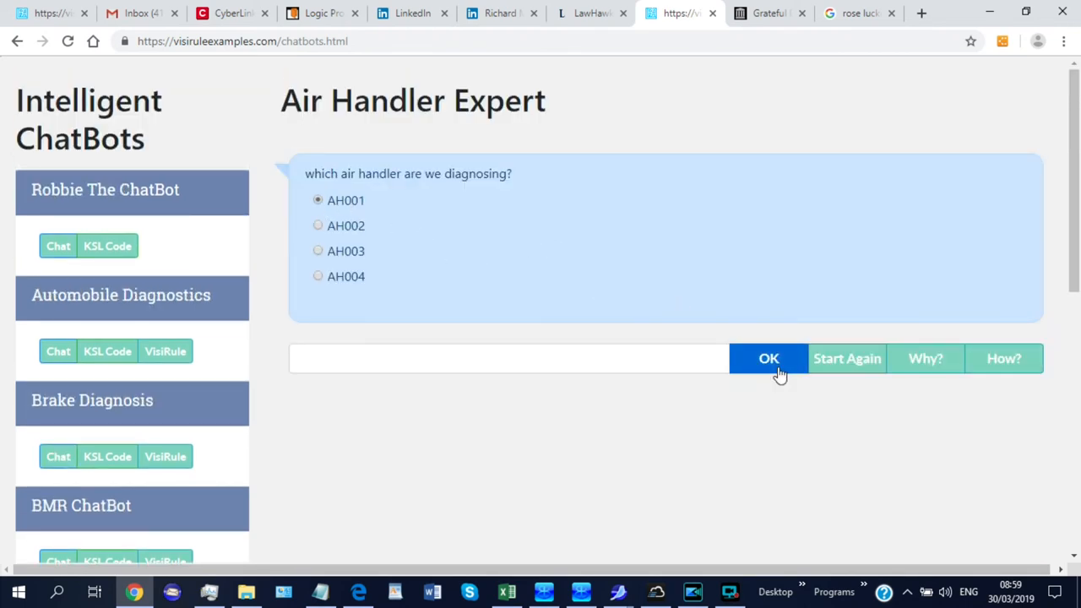
Step: Answer AH001 as the air handler, LHR as destination, and 1200 hours remaining useful life from suggestions
click(768, 358)
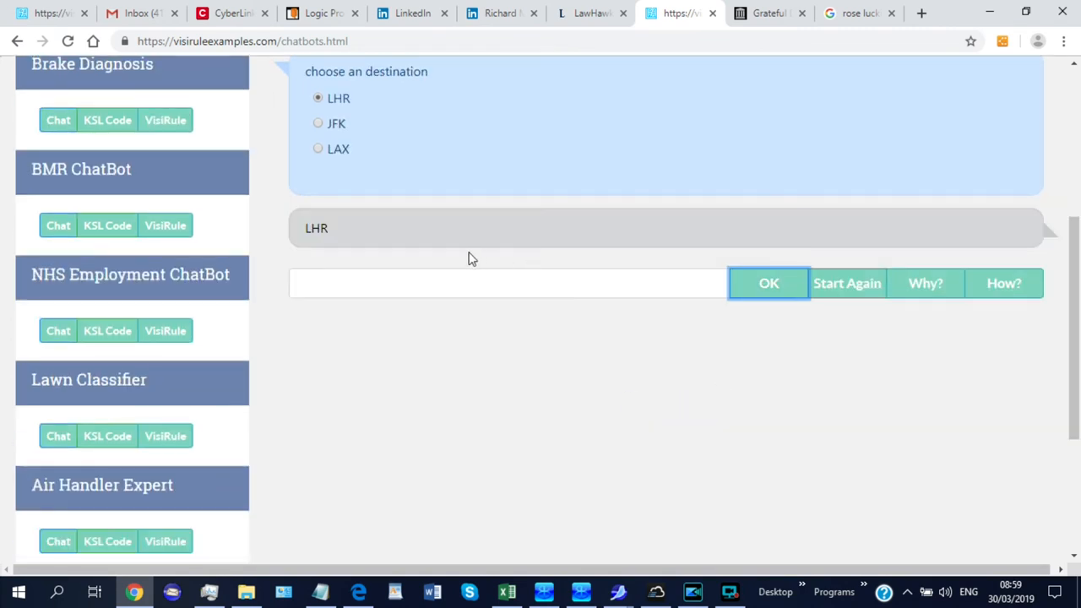
click(766, 284)
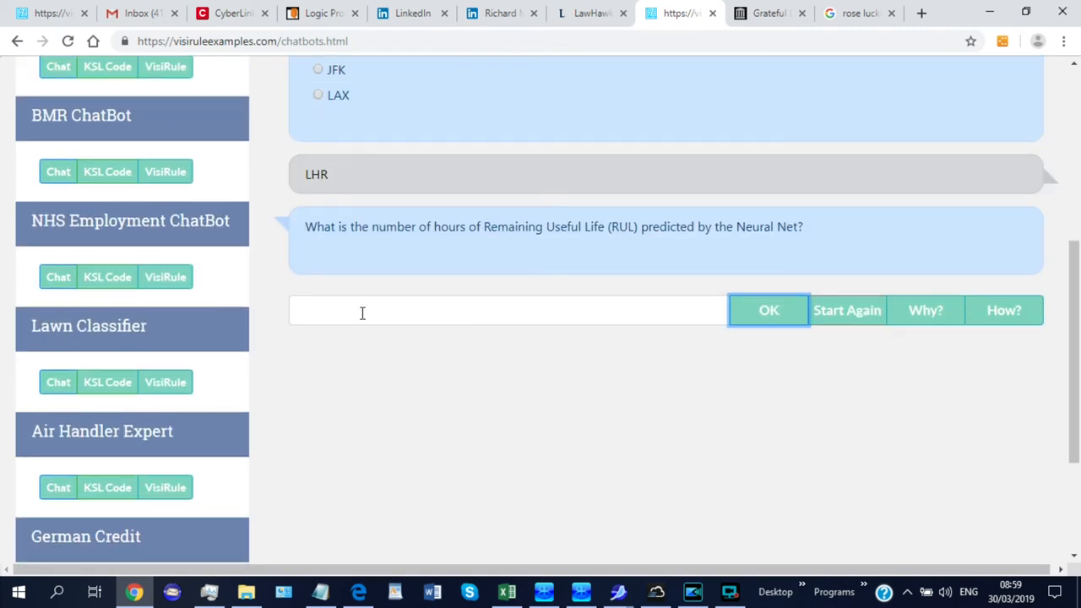
click(507, 311)
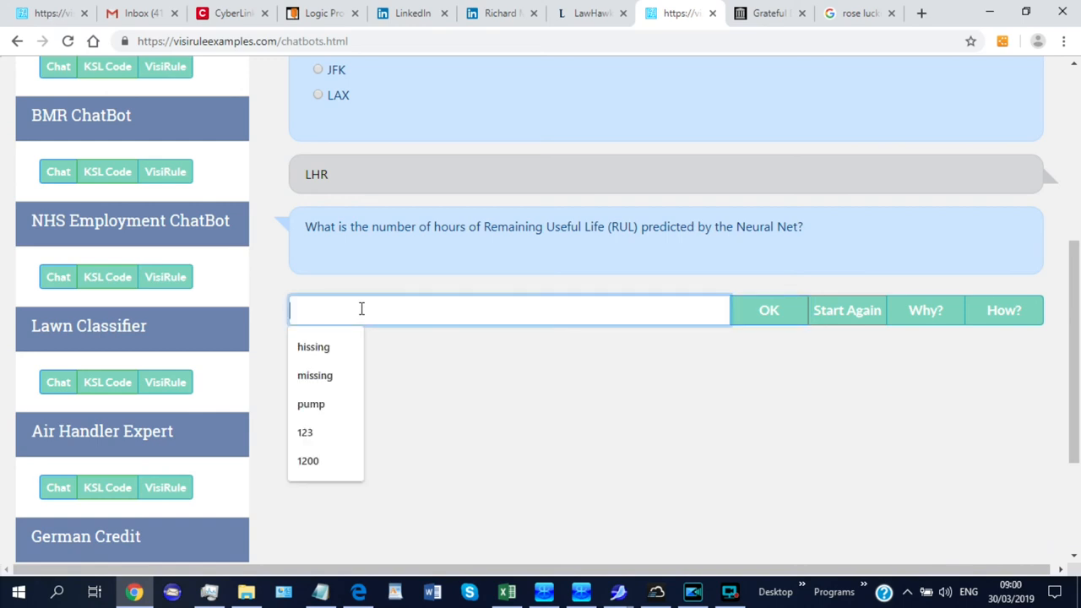
click(307, 459)
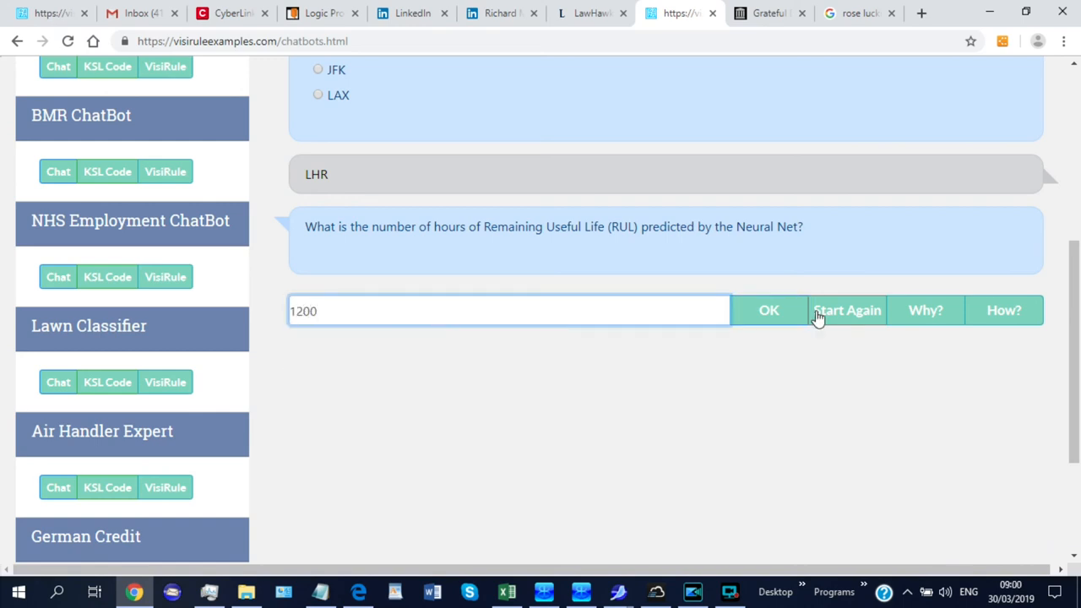
click(768, 311)
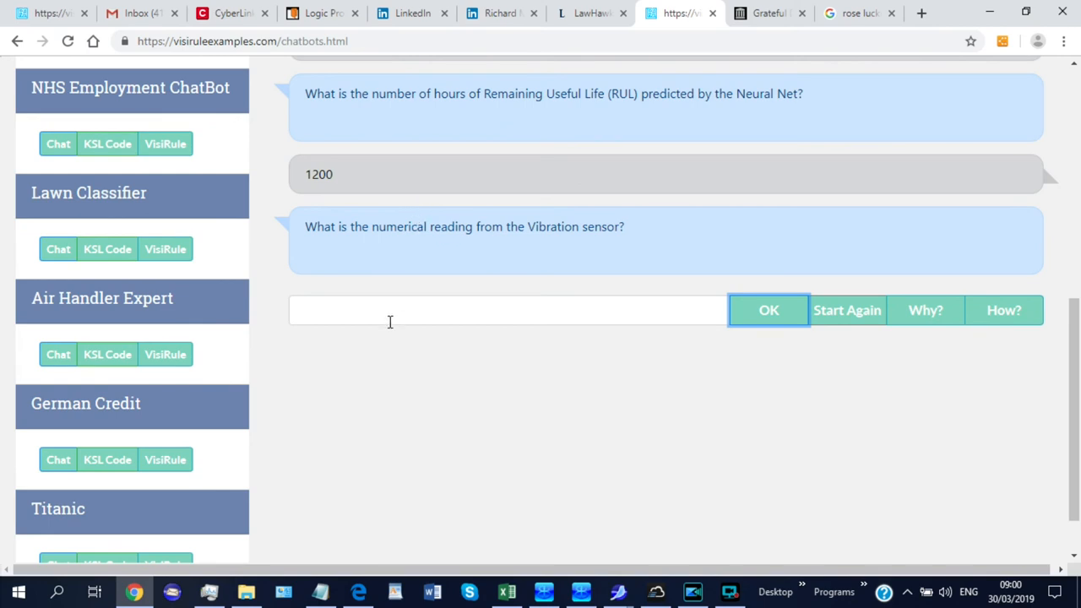
Step: Submit a vibration reading of 0.45, reaching the bleed-air temperature question
text(0)
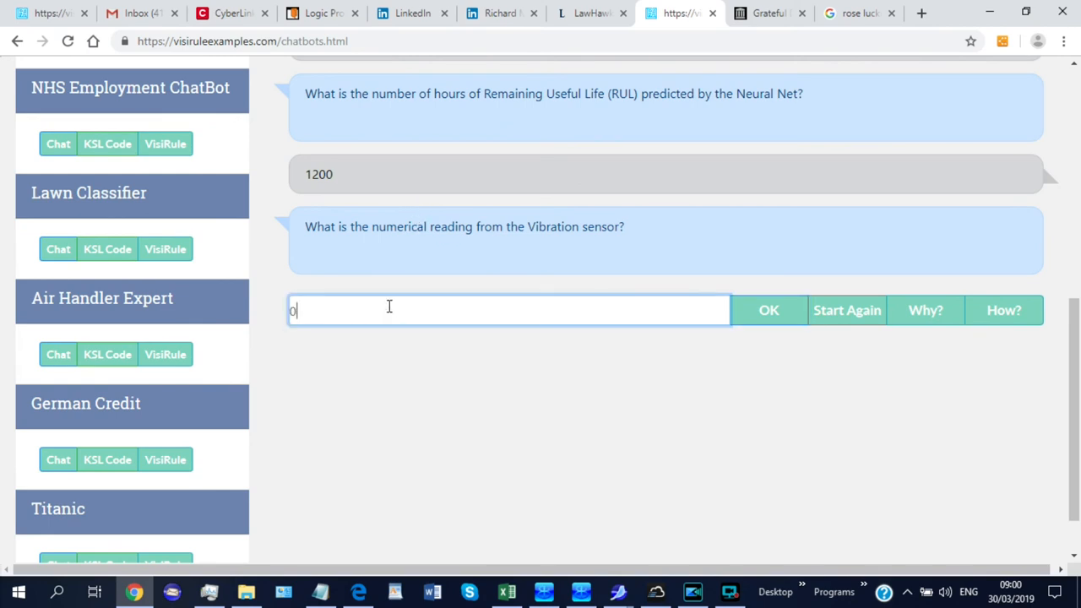
text(.45)
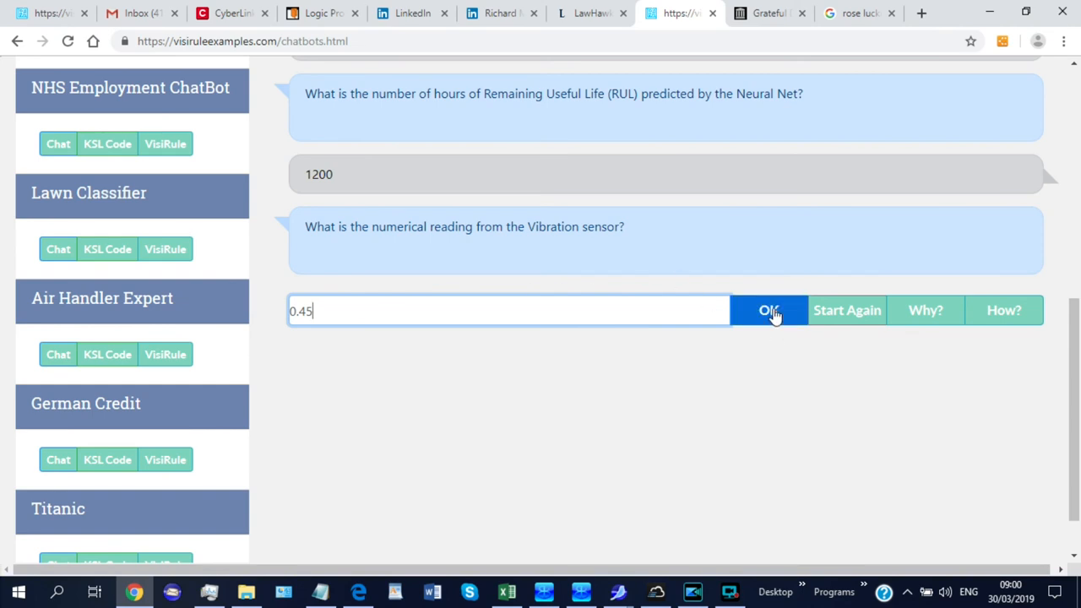
click(768, 311)
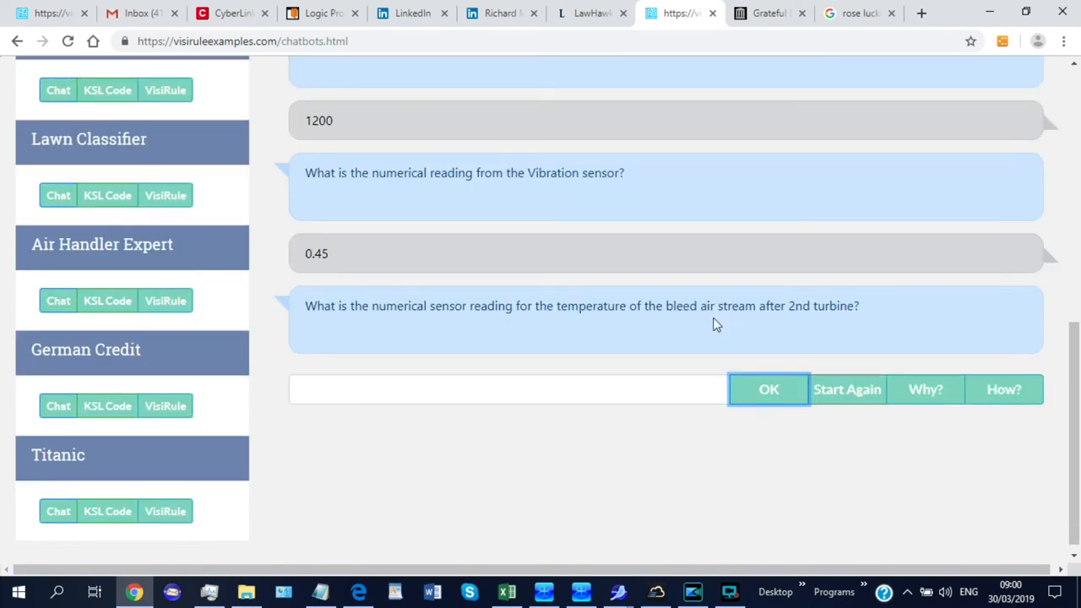
Step: Show the Why? and How? explanations for the bleed-air temperature question and focus the answer box
click(925, 388)
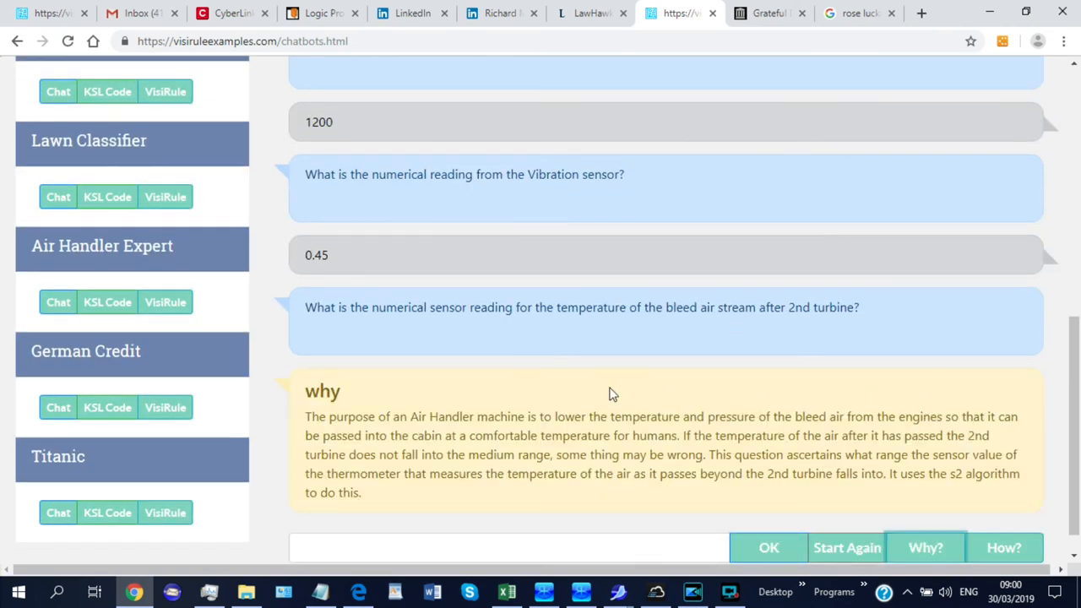
scroll(down, 3)
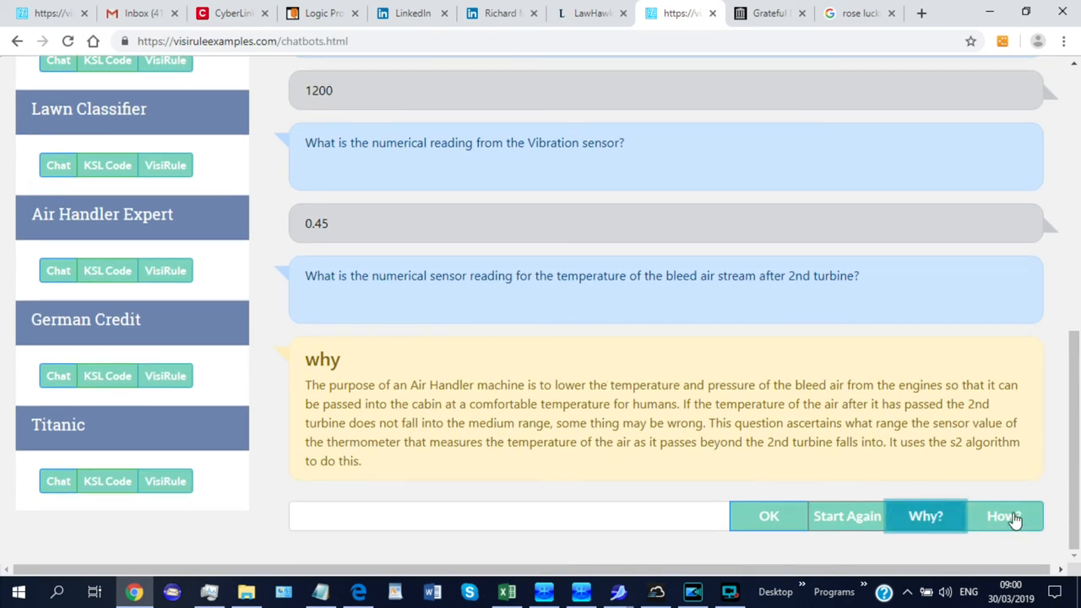
click(1003, 517)
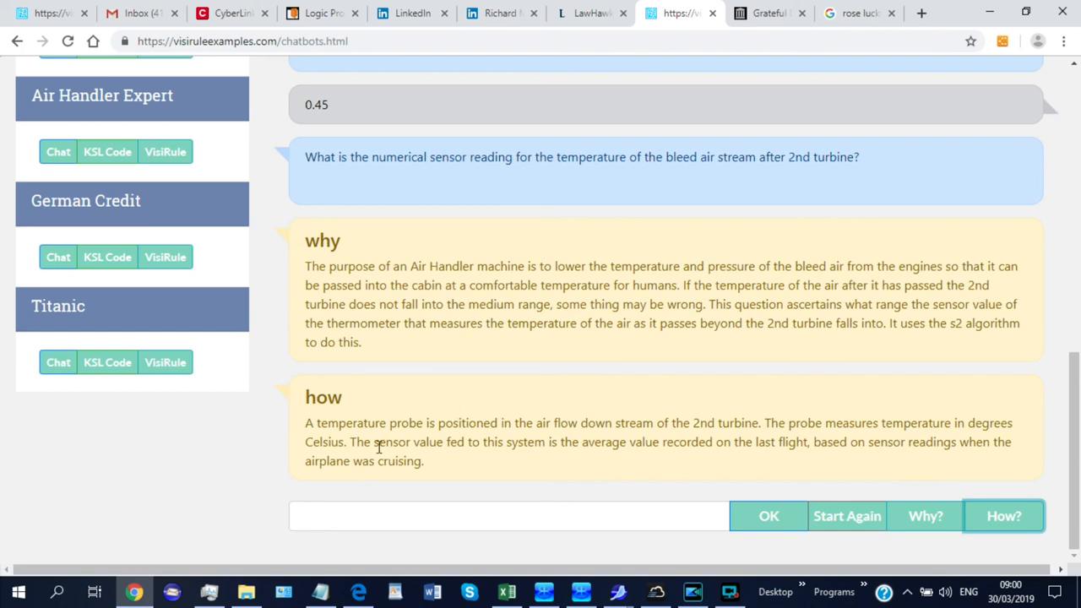
click(508, 515)
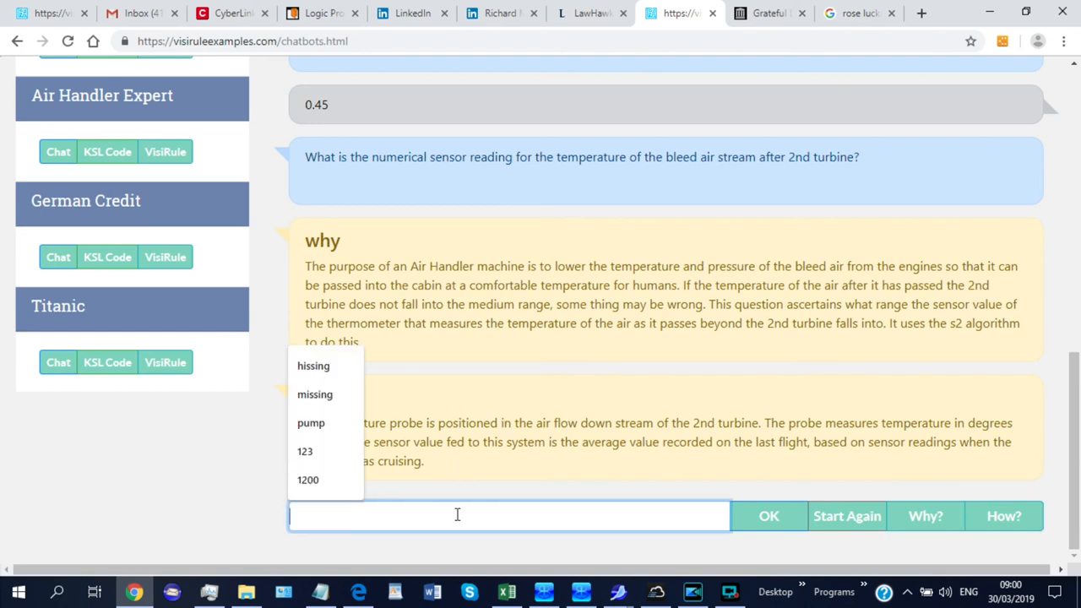
Step: Answer bleed air 130, lubricant 160 and duct air 25, concluding Turbine Axel Bearings - Bearings Deformation
text(130)
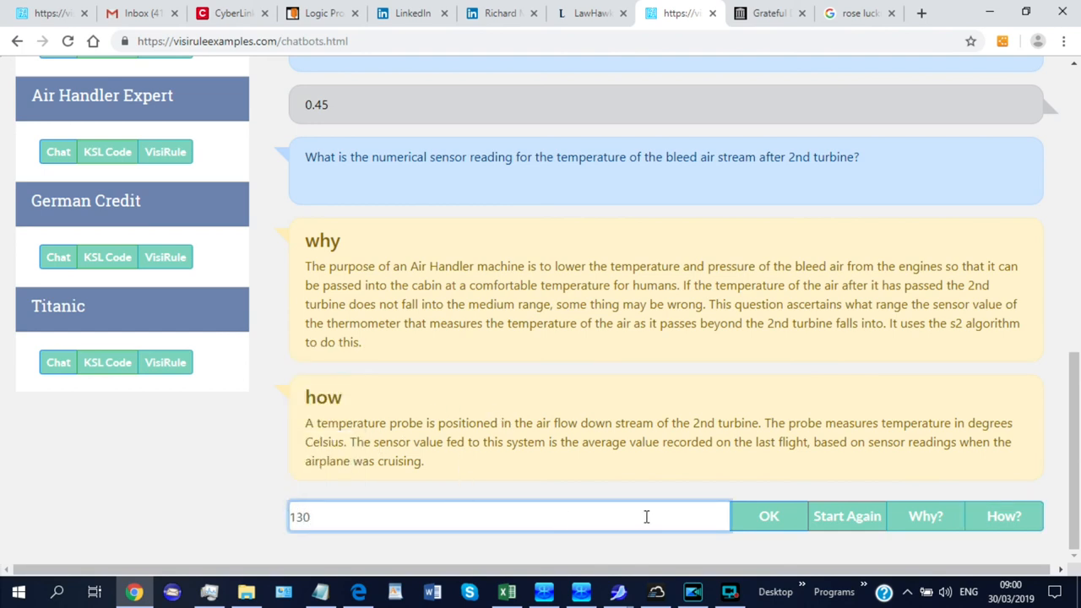
click(766, 516)
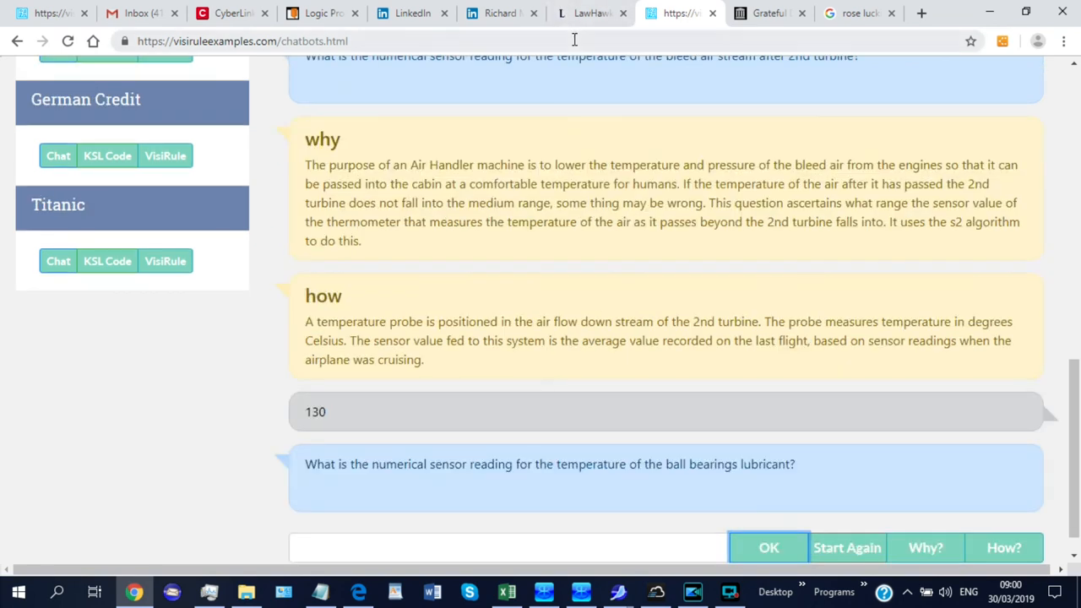
mouse_move(574, 40)
text(1)
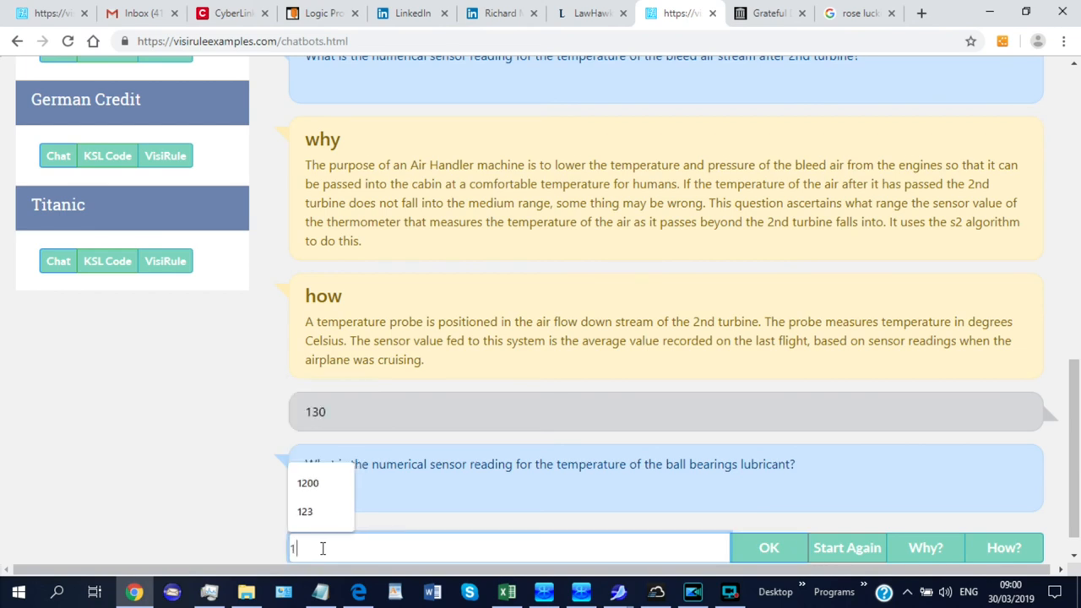
text(60)
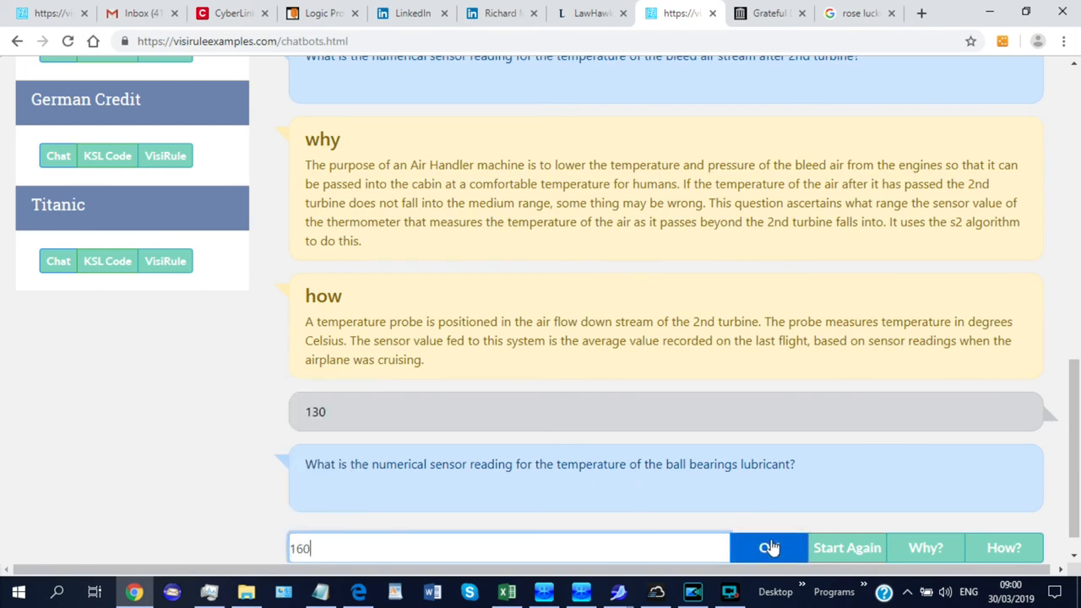
click(768, 547)
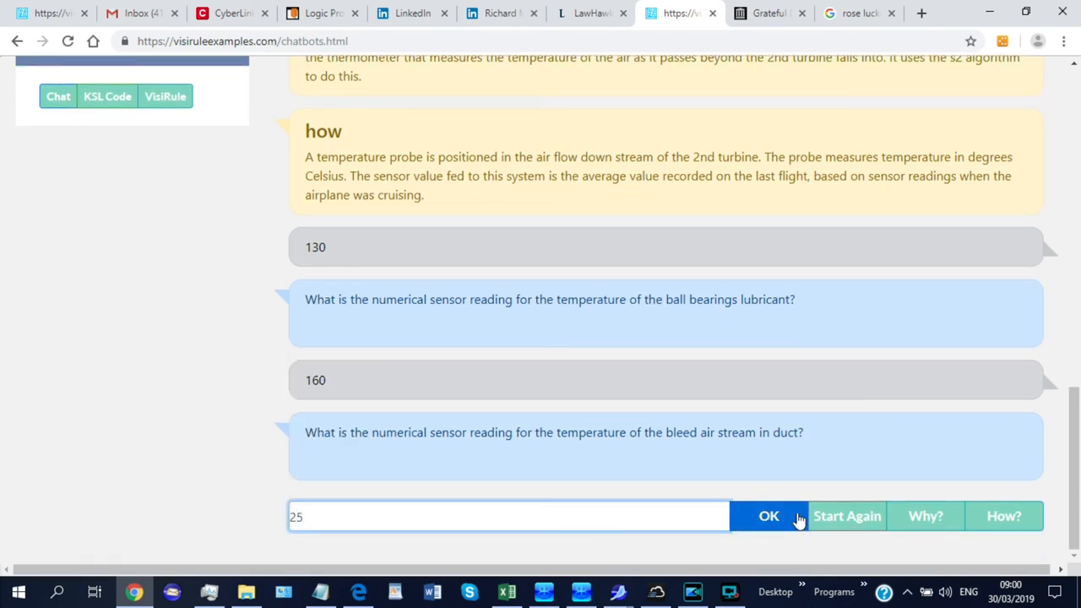
click(768, 517)
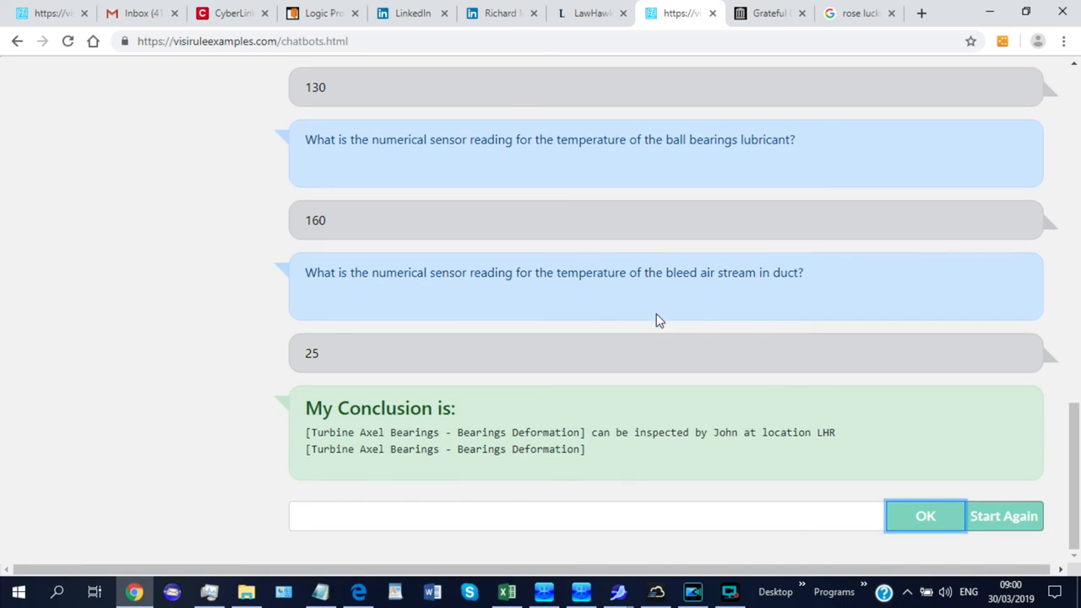
mouse_move(892, 436)
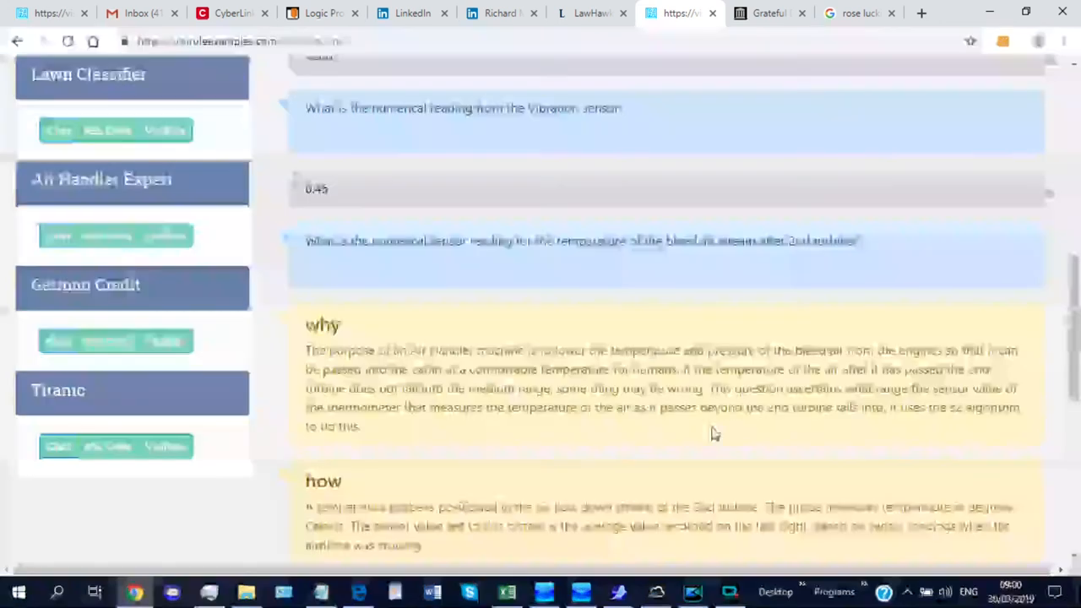
scroll(down, 3)
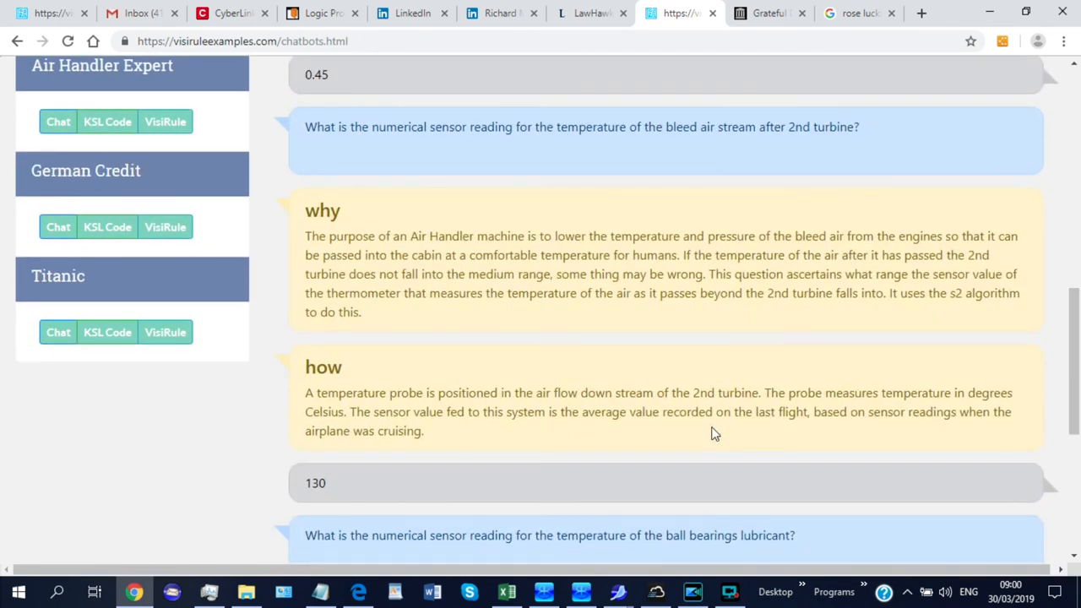